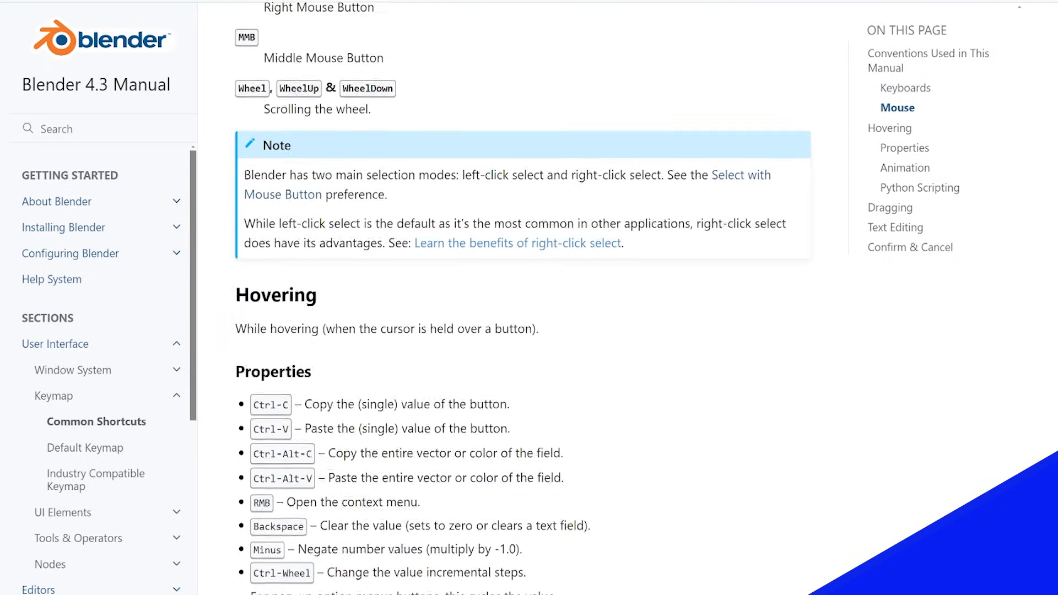
# Return from the manual to the default Blender scene with cube, camera and light.
pyautogui.scroll(-3)
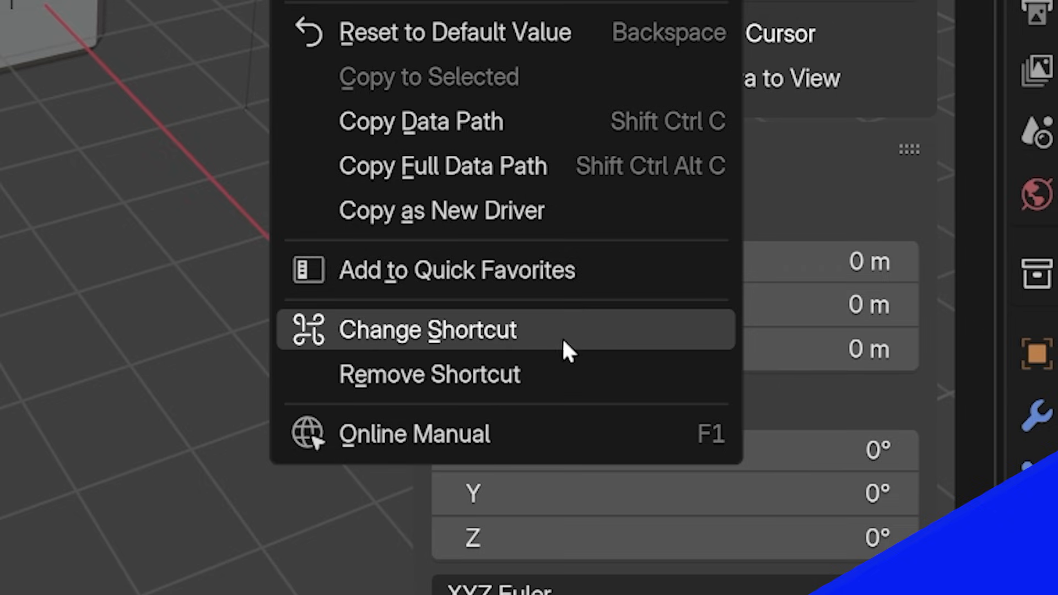
pyautogui.click(428, 330)
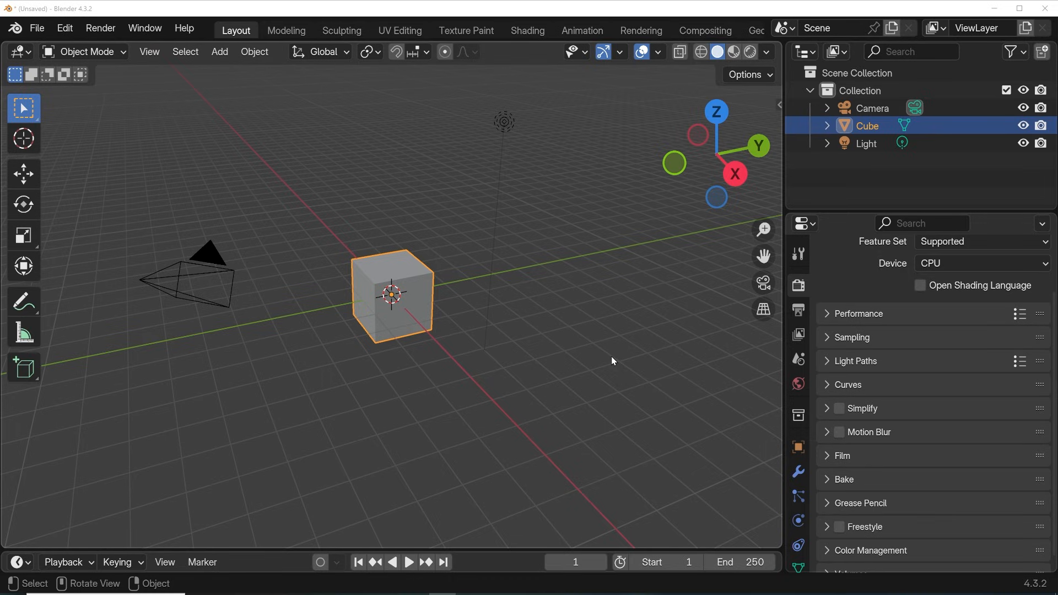
pyautogui.moveTo(604, 349)
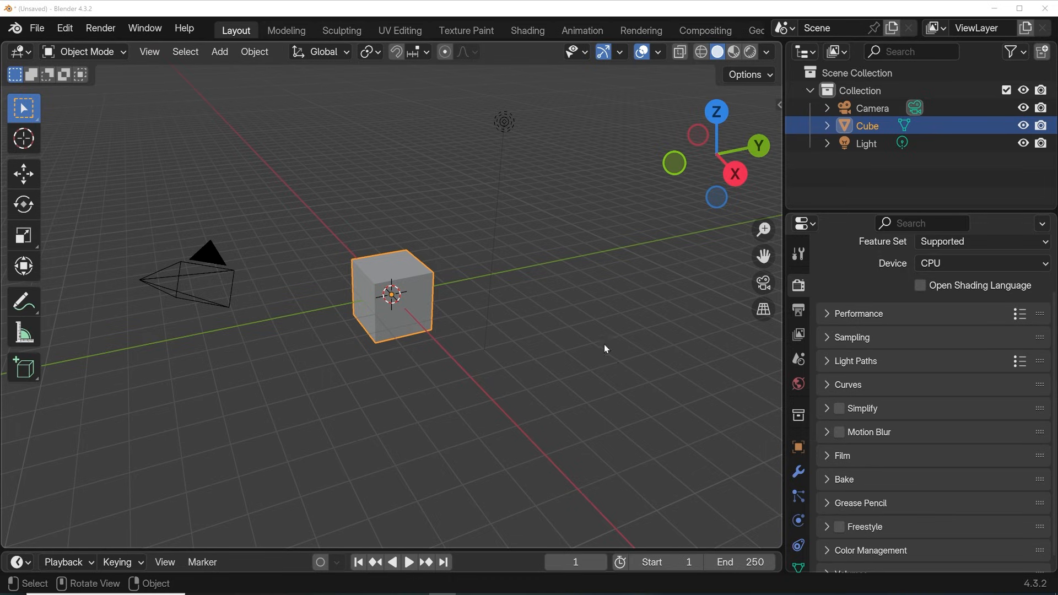
# Reach the Keymap section of Edit > Preferences.
pyautogui.click(65, 27)
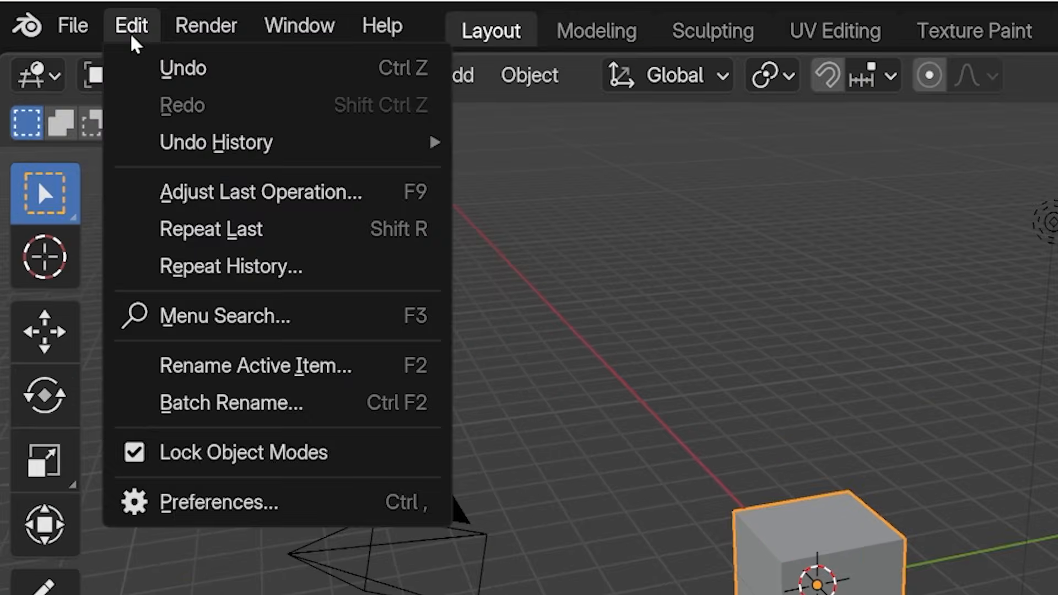
pyautogui.click(219, 503)
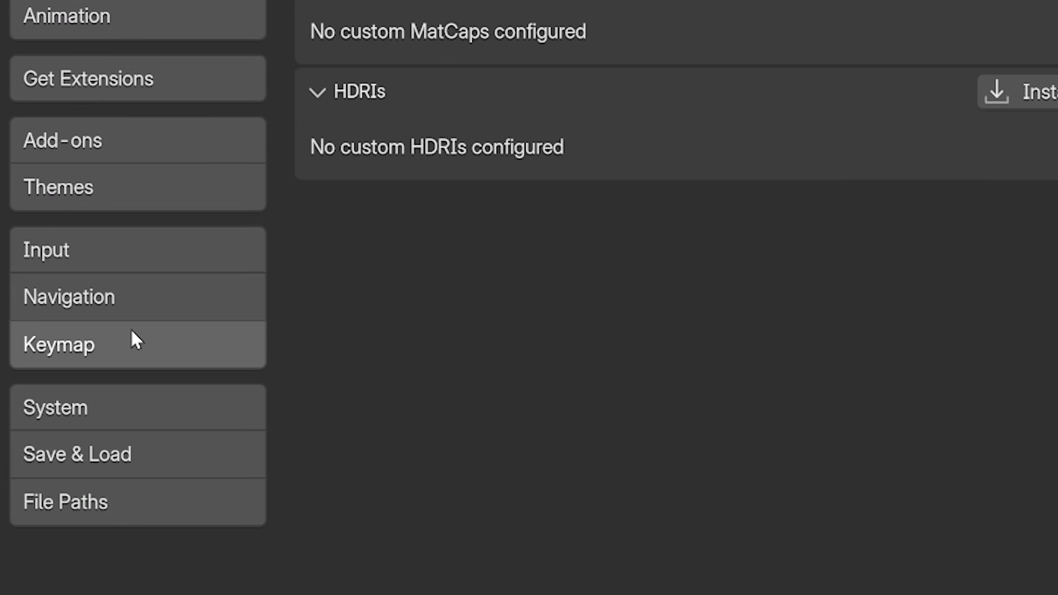
pyautogui.click(57, 343)
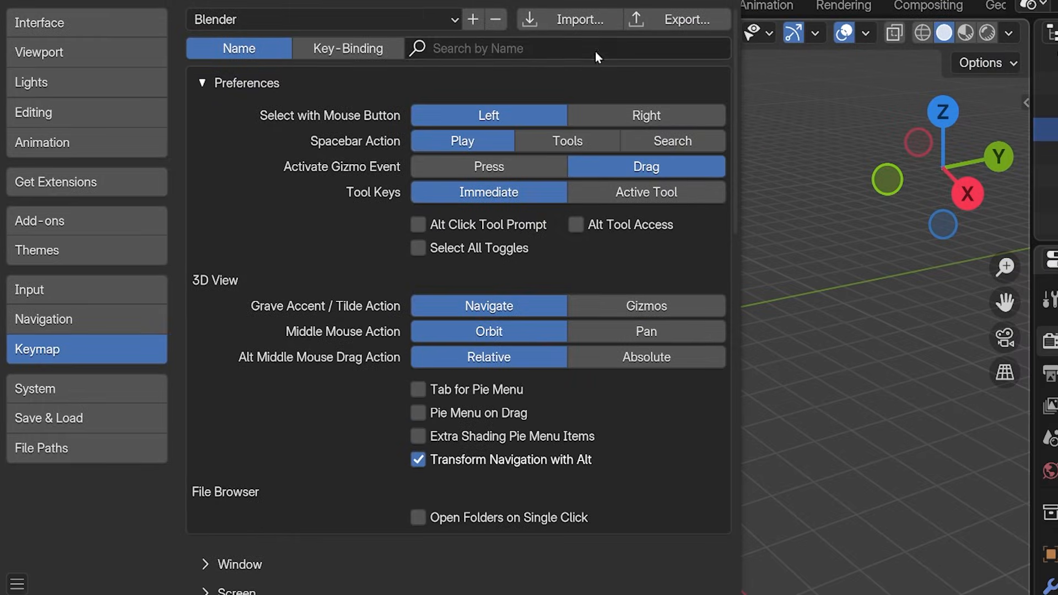
pyautogui.moveTo(333, 91)
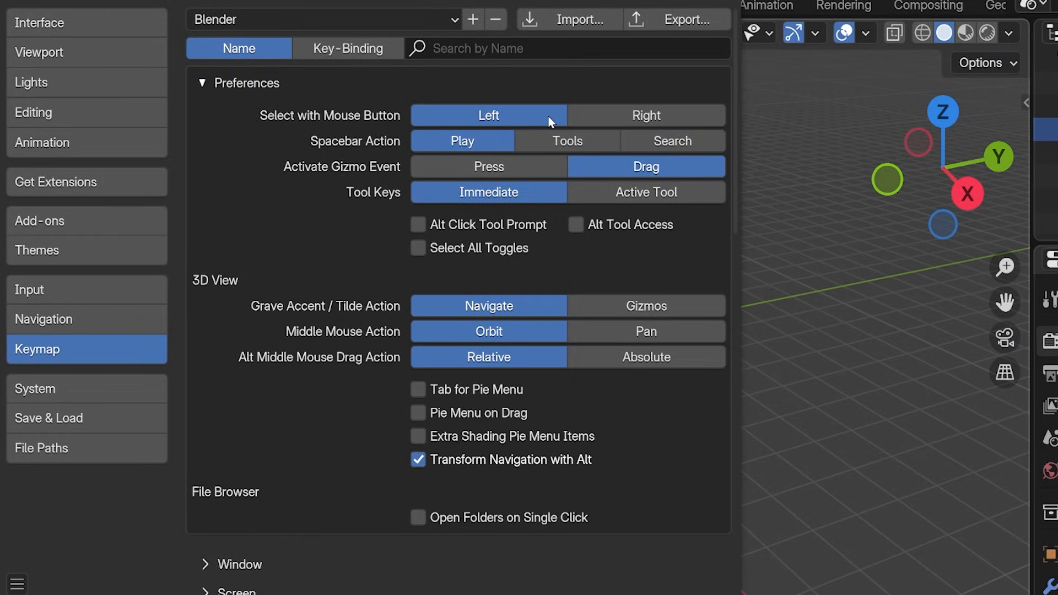
pyautogui.moveTo(540, 119)
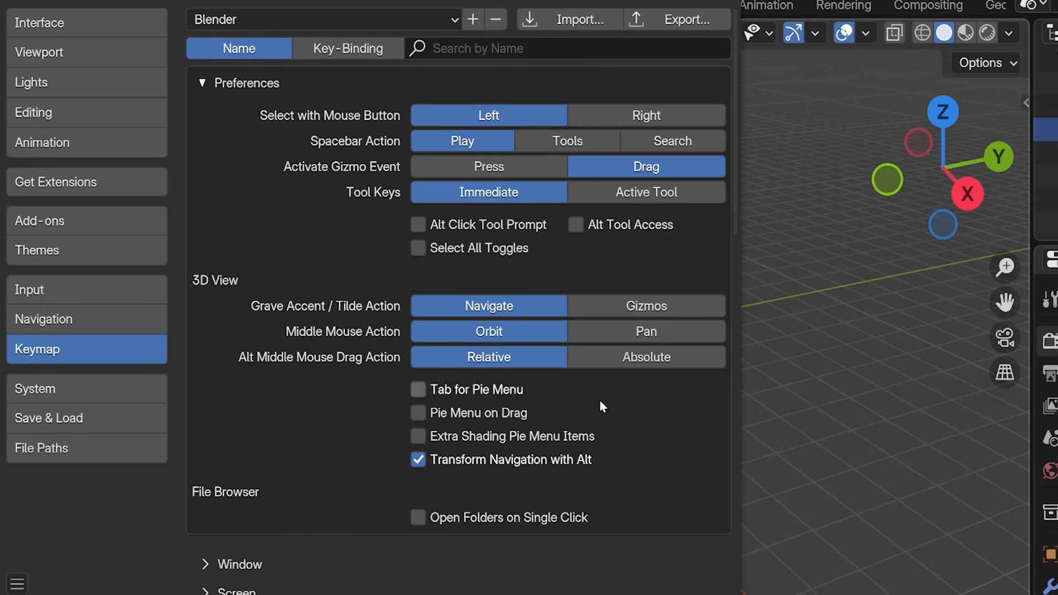
pyautogui.scroll(-3)
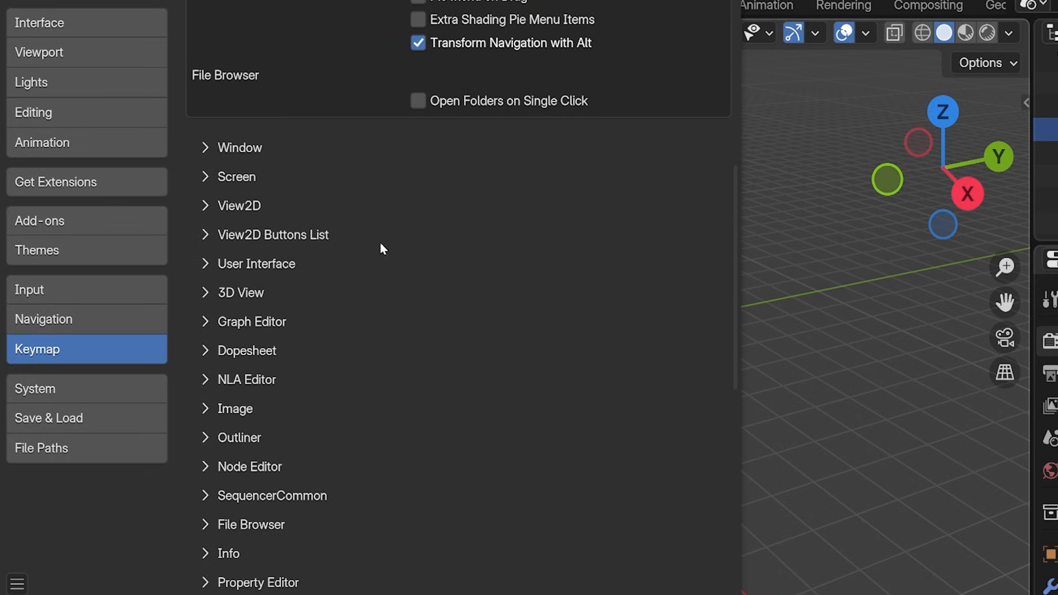
pyautogui.moveTo(207, 177)
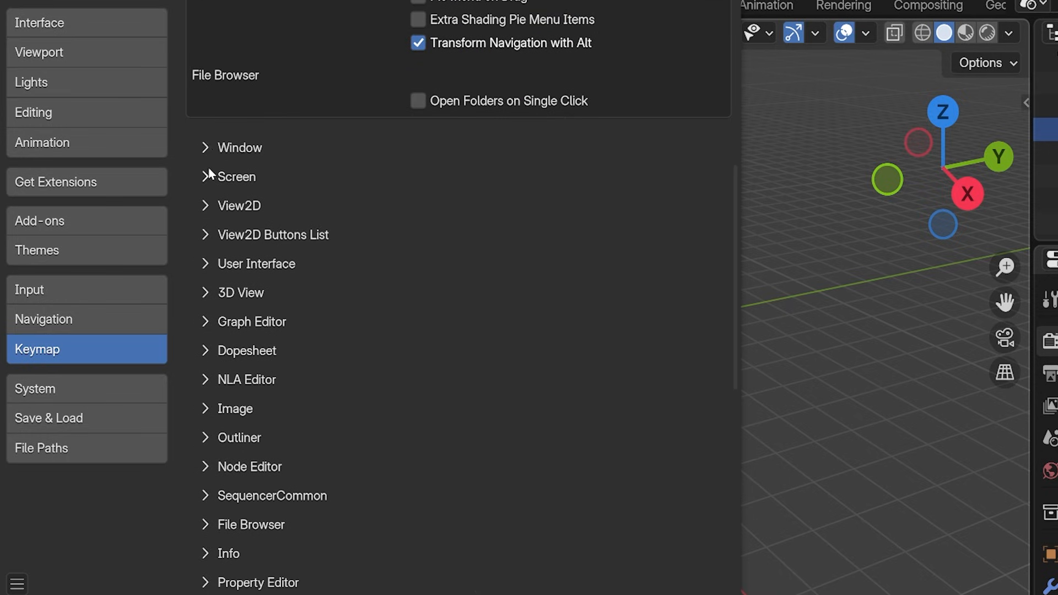
pyautogui.click(205, 206)
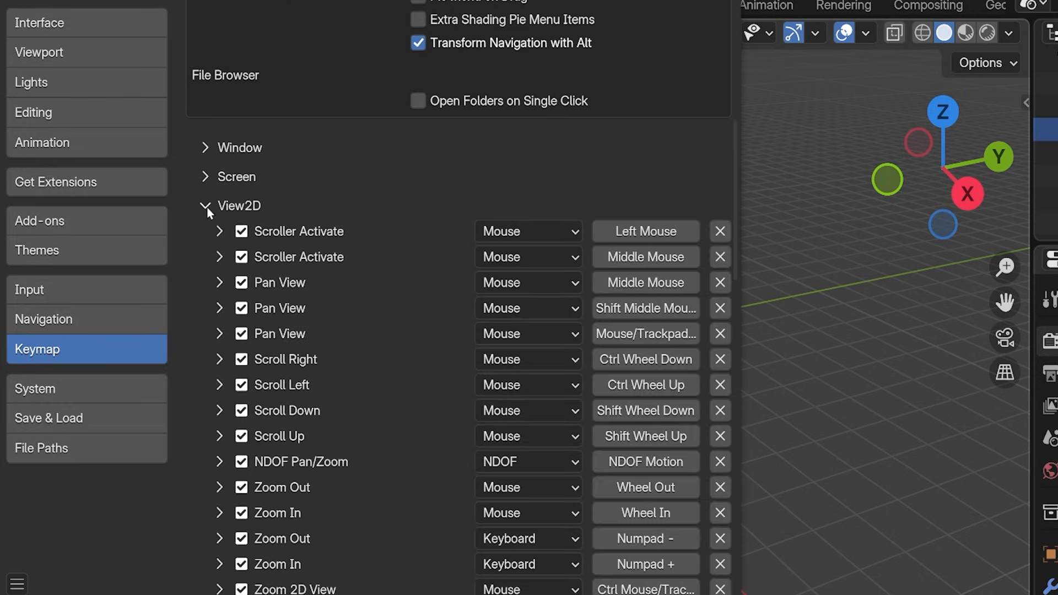
pyautogui.click(205, 206)
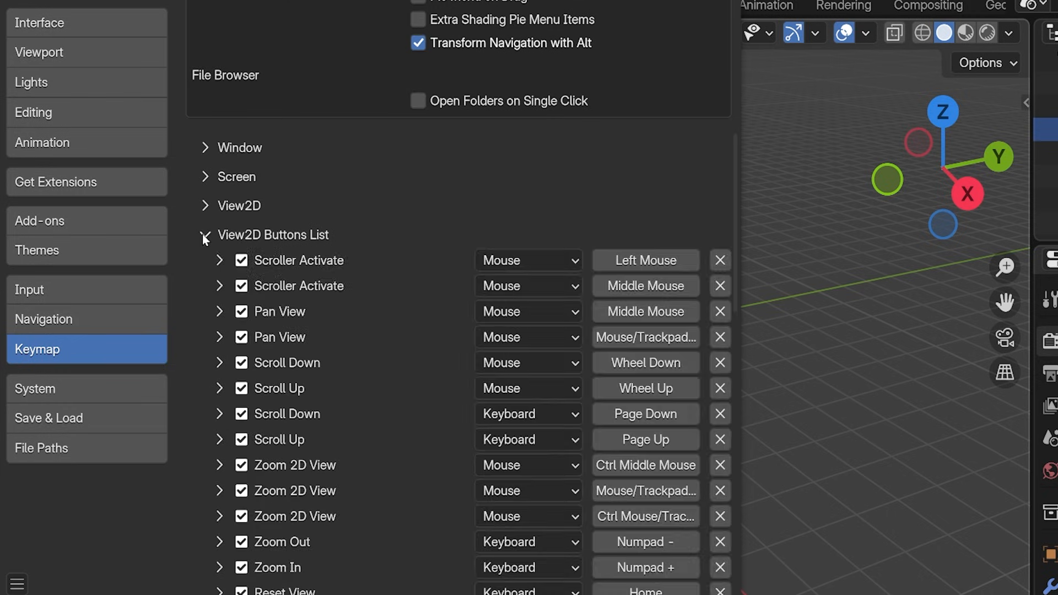
pyautogui.click(204, 235)
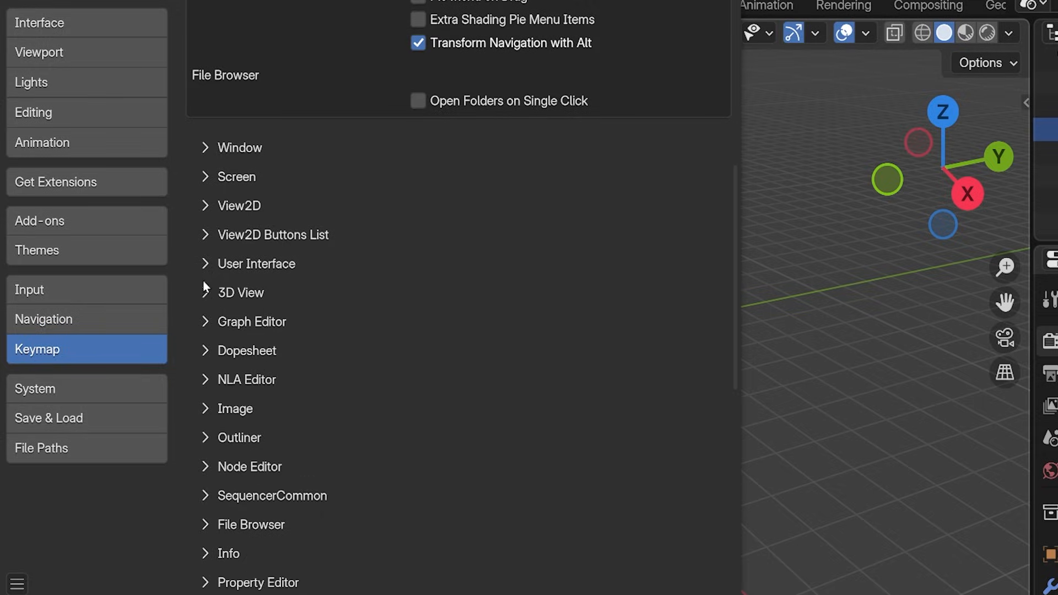
pyautogui.click(241, 292)
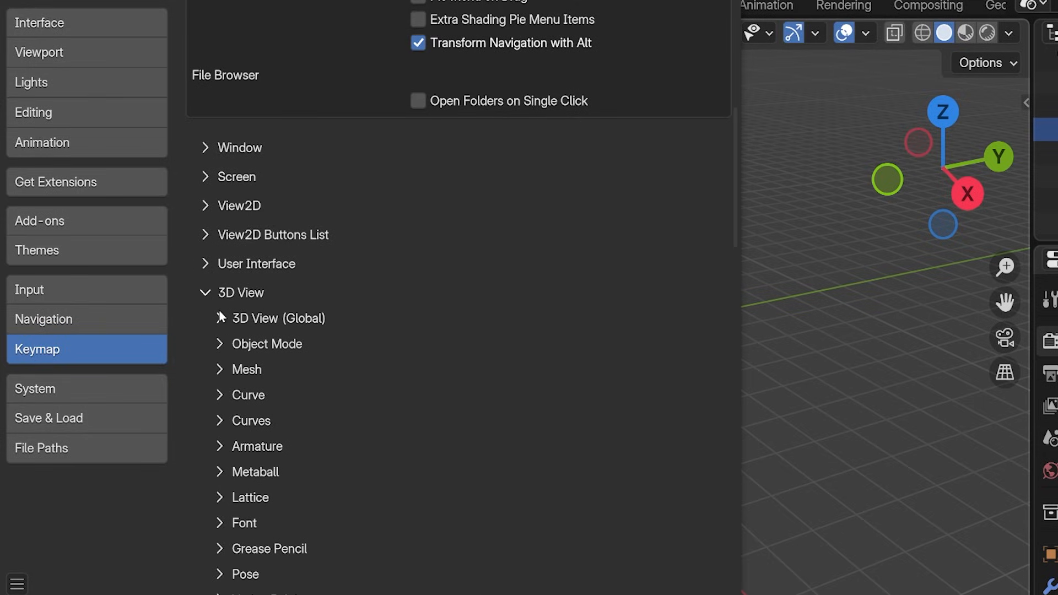
pyautogui.click(220, 370)
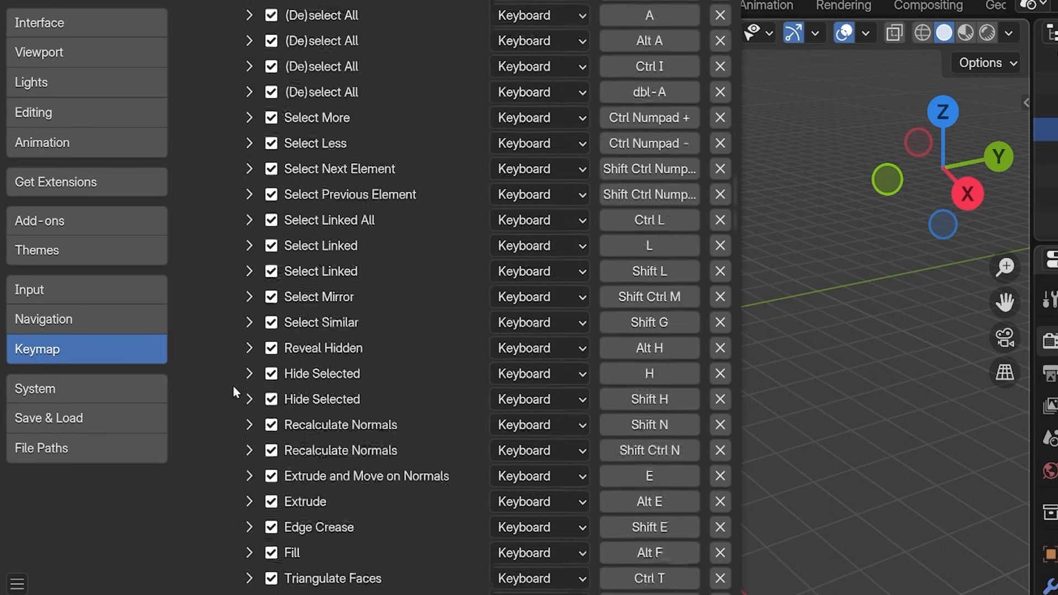
pyautogui.scroll(-3)
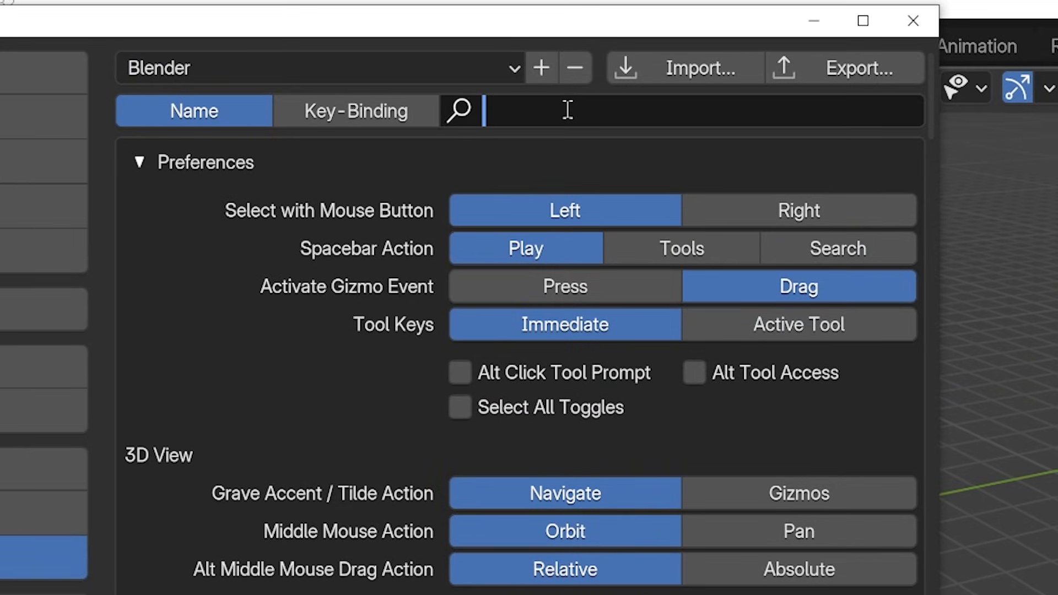
pyautogui.write('bevel')
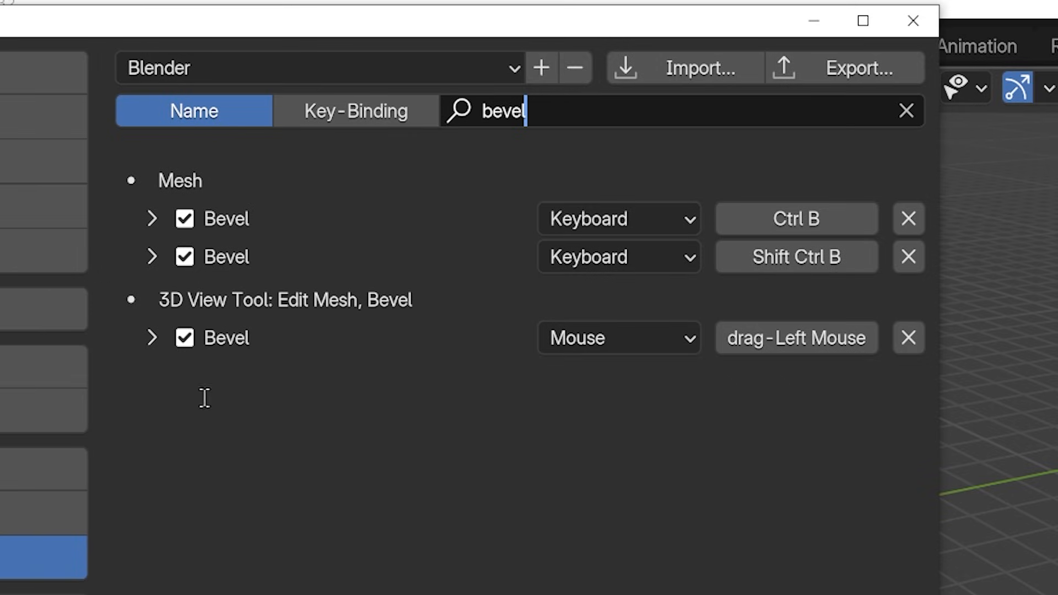
pyautogui.moveTo(362, 342)
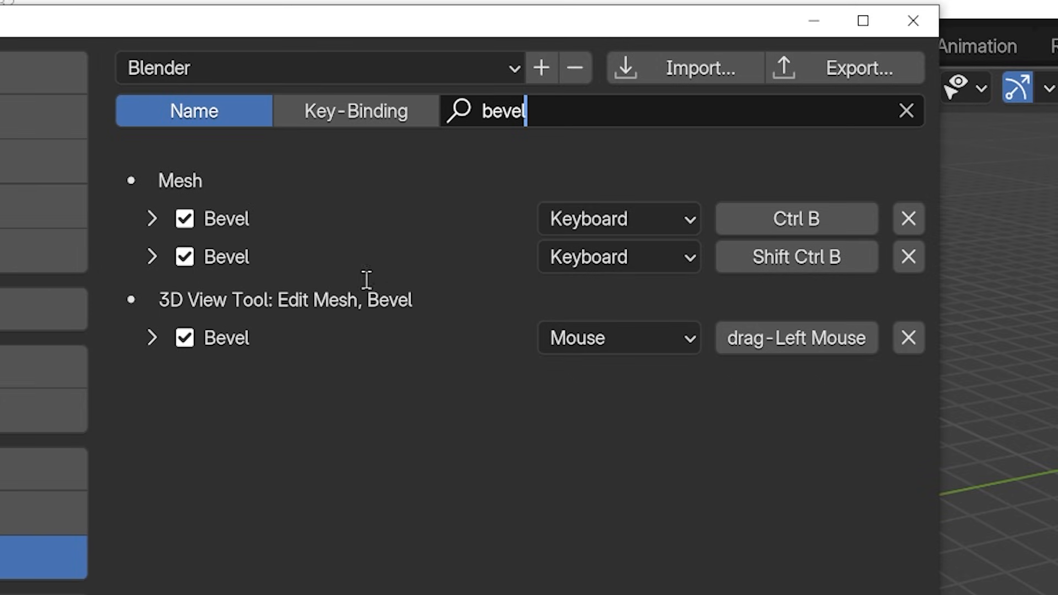
pyautogui.moveTo(267, 241)
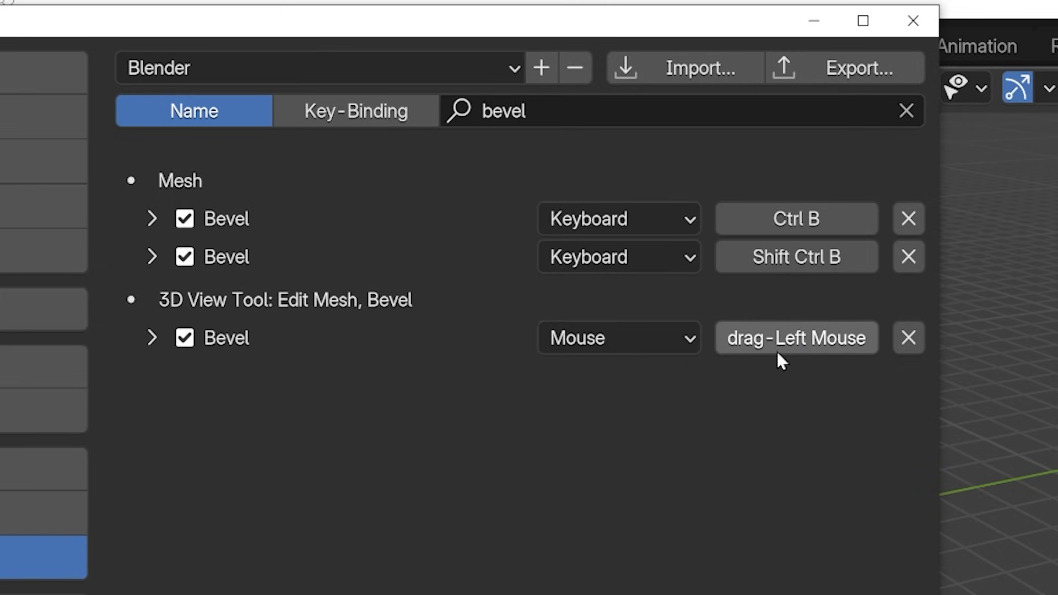
pyautogui.moveTo(814, 20)
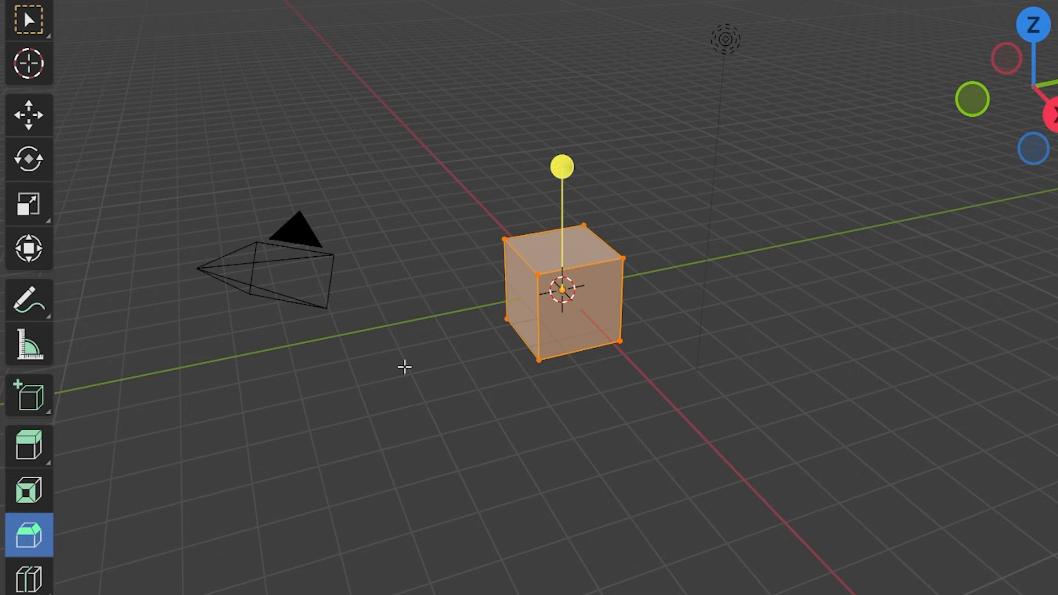
pyautogui.moveTo(530, 250)
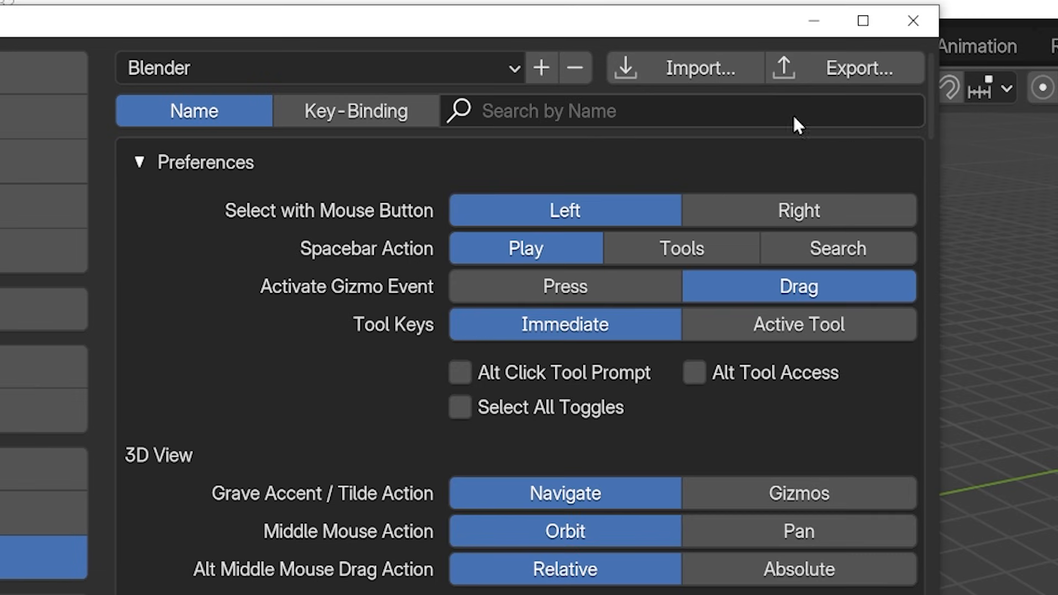
# Search the keymap by key binding for 'b' and look through the matches.
pyautogui.click(356, 111)
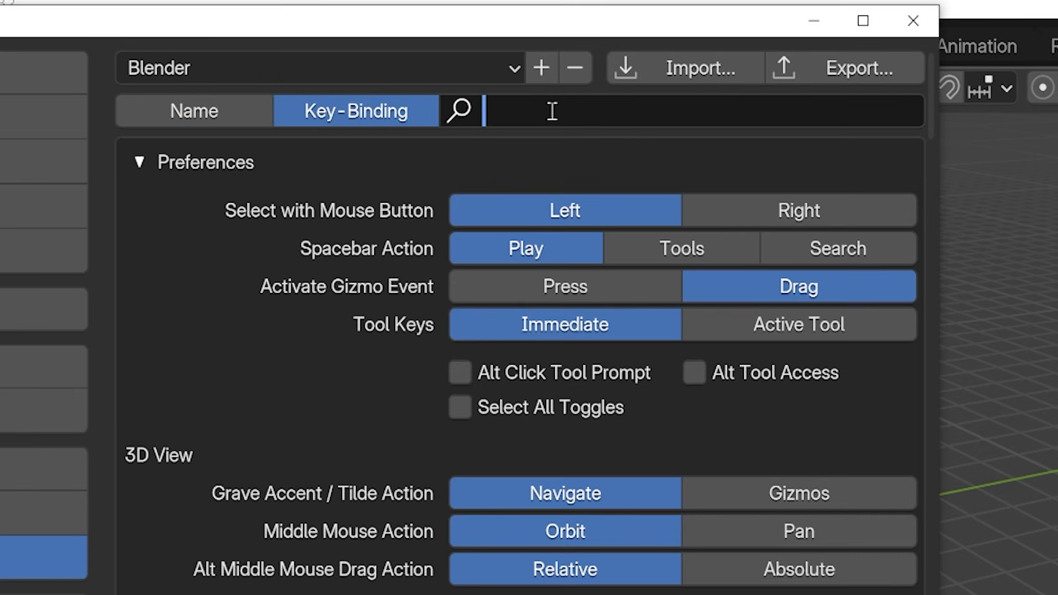
pyautogui.write('b')
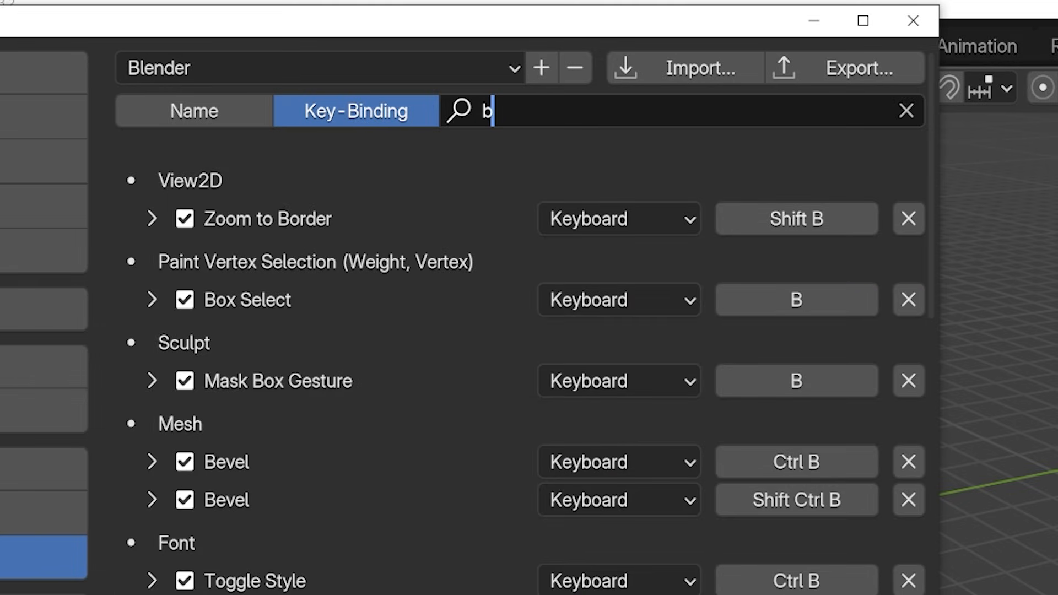
pyautogui.scroll(-3)
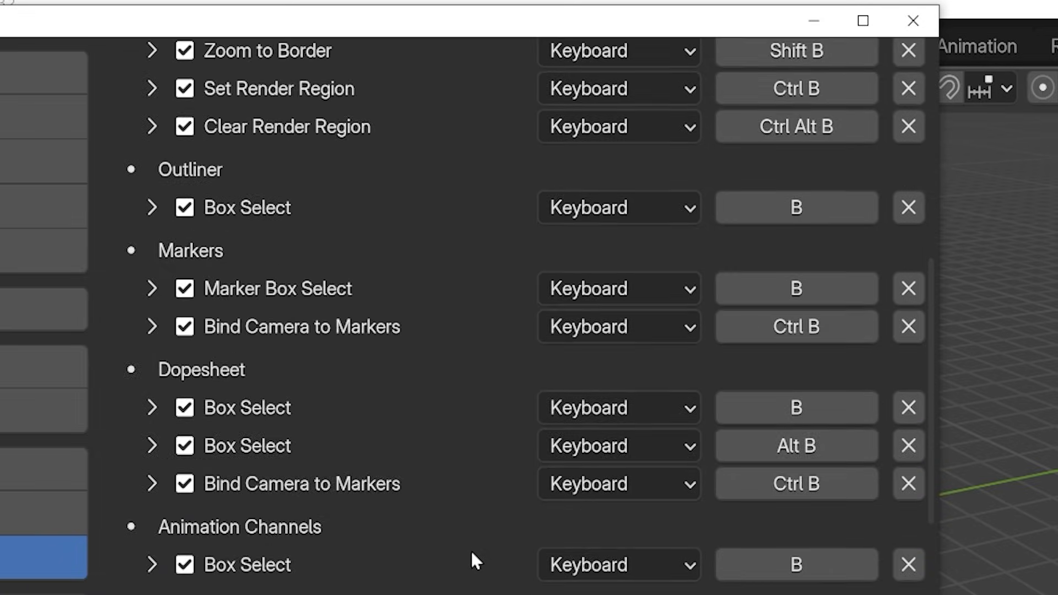
pyautogui.scroll(-3)
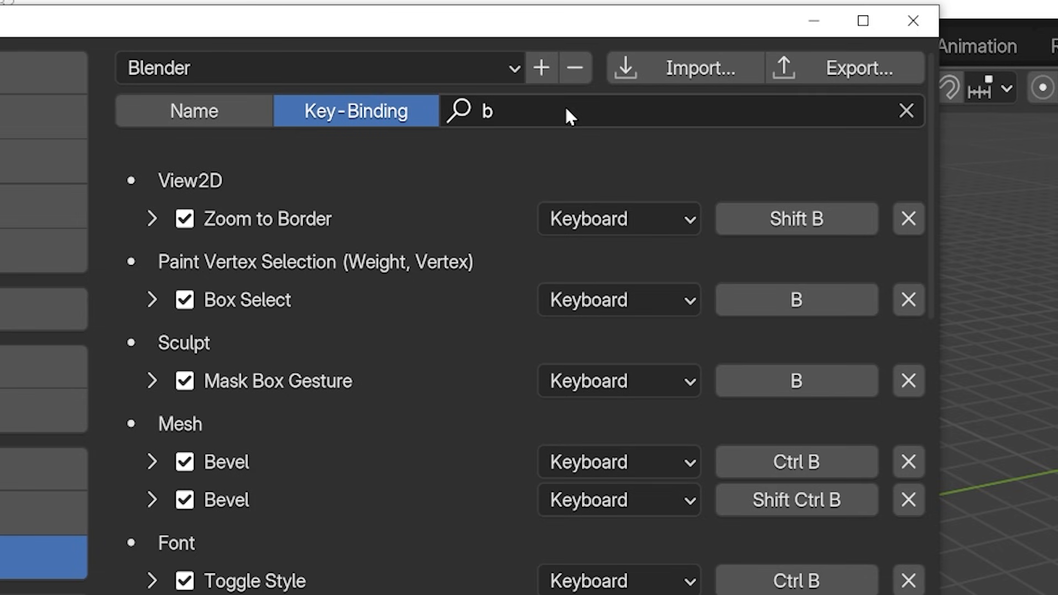
# Refine the key-binding search to 'ctrl b' so the Mesh Bevel entries lead the list.
pyautogui.click(905, 110)
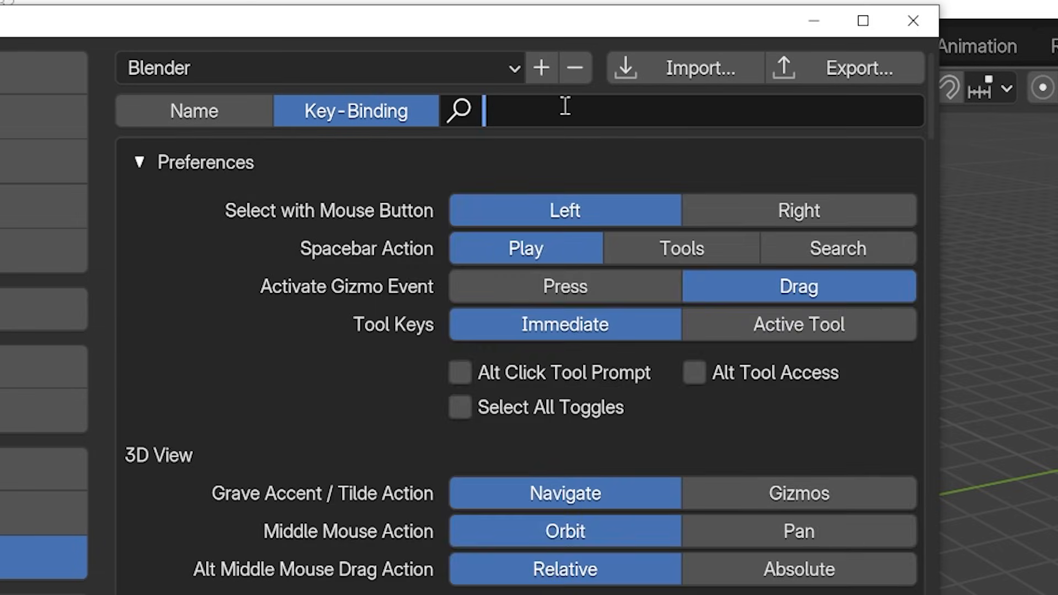
pyautogui.write('ctrl b')
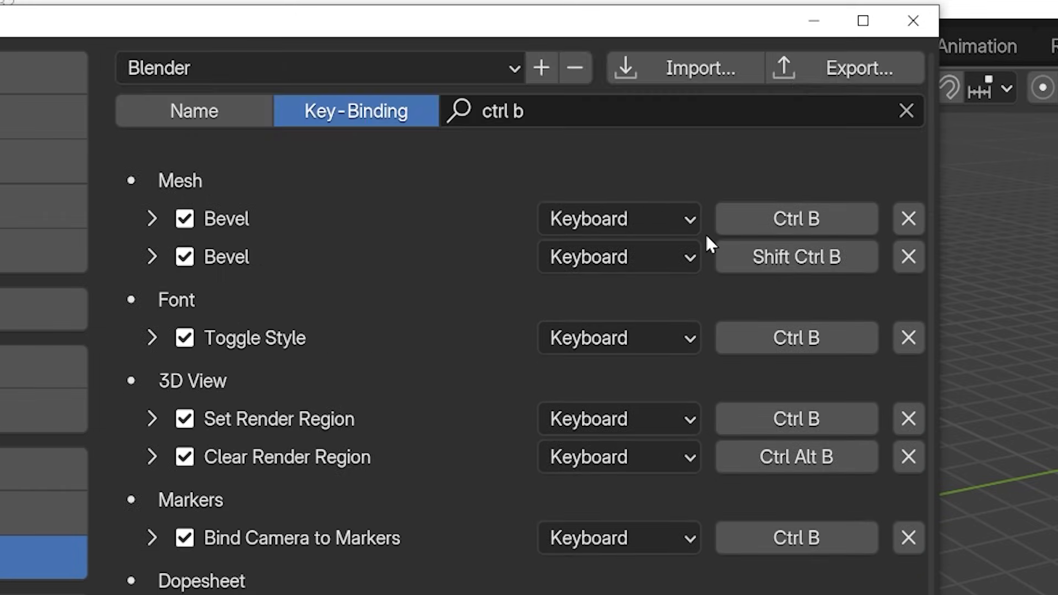
pyautogui.moveTo(238, 157)
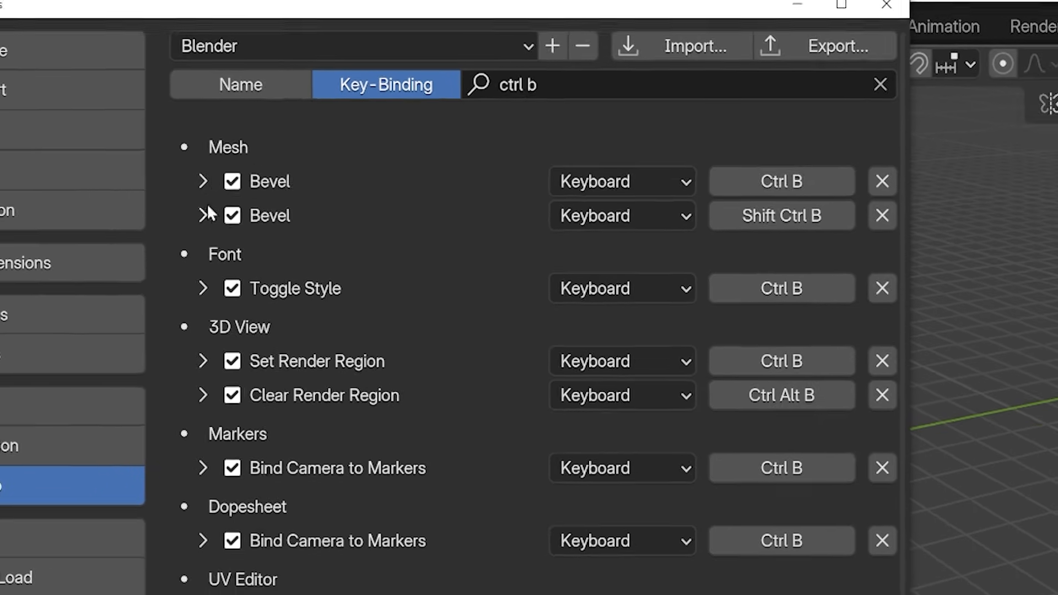
pyautogui.click(203, 181)
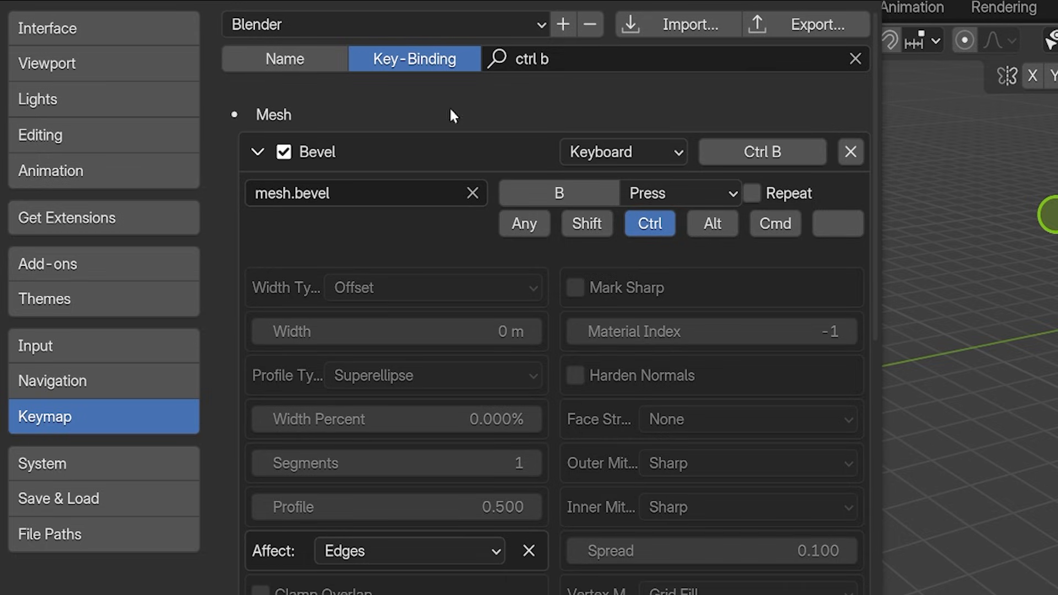
pyautogui.moveTo(854, 389)
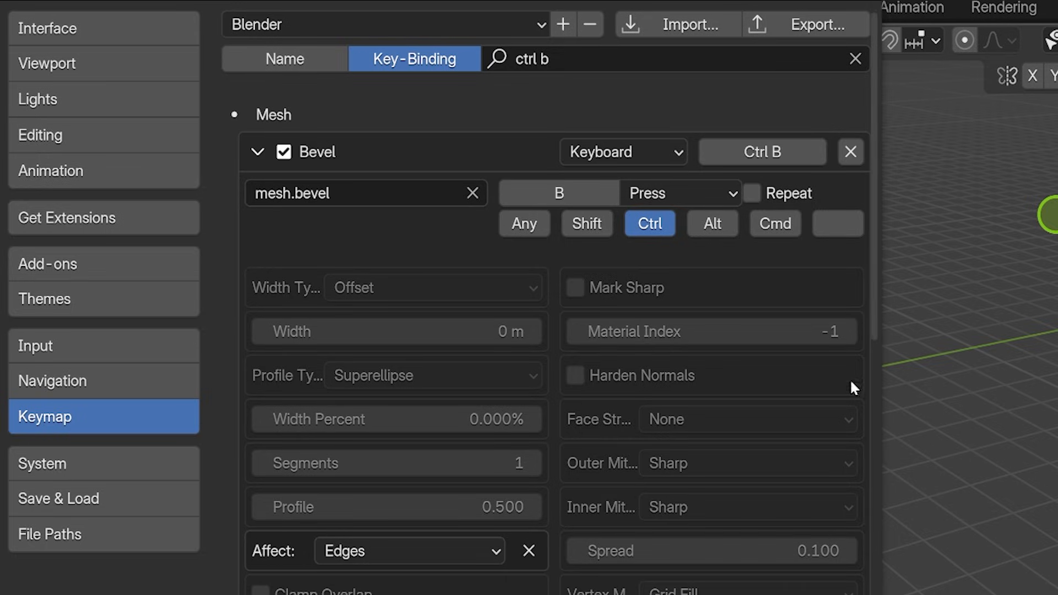
pyautogui.moveTo(397, 231)
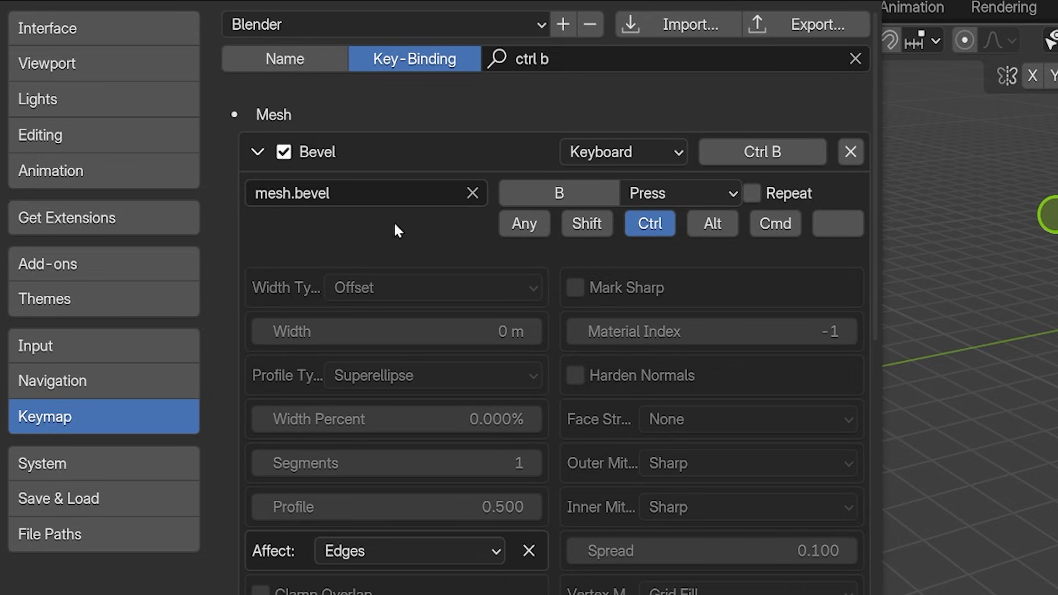
pyautogui.click(365, 193)
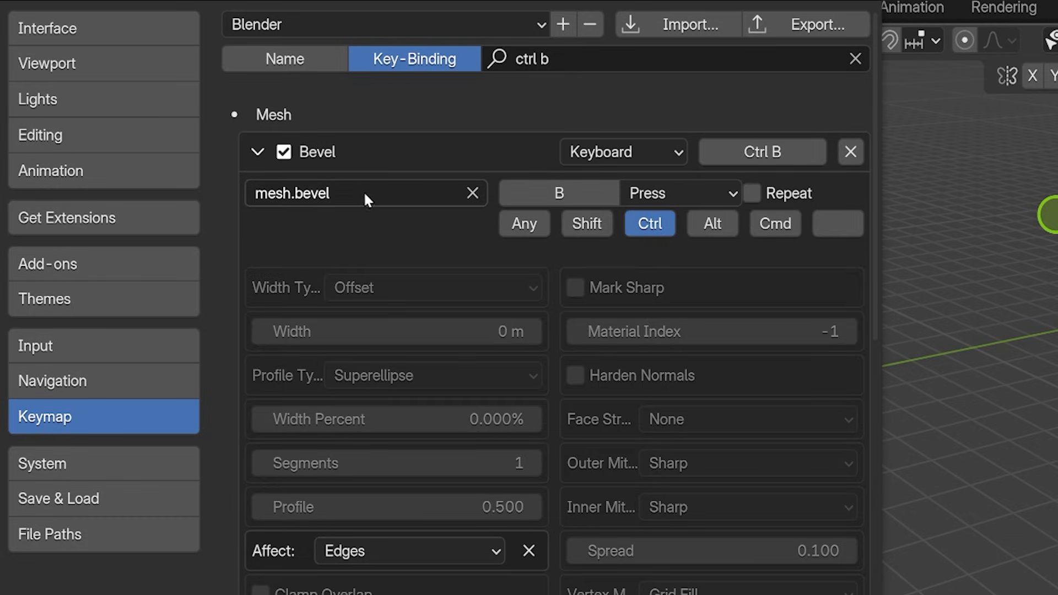
pyautogui.click(678, 193)
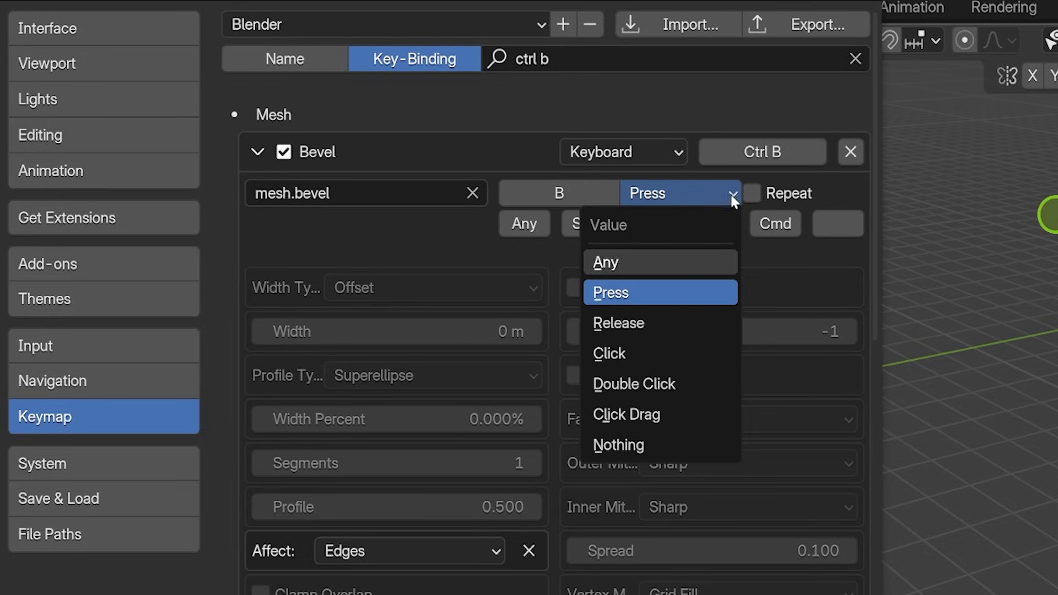
pyautogui.click(609, 292)
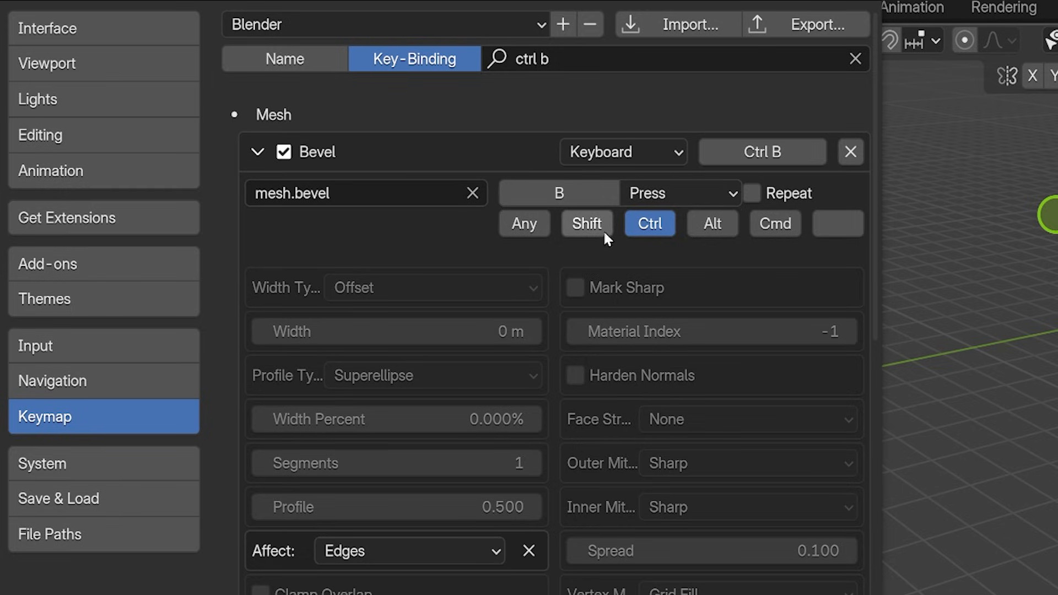
pyautogui.moveTo(746, 290)
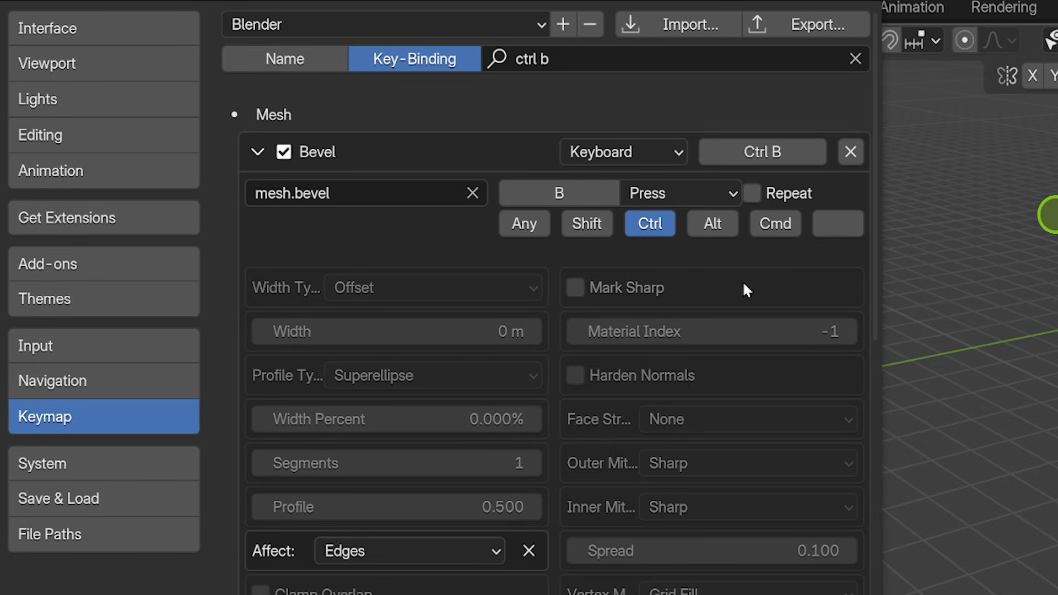
pyautogui.click(257, 151)
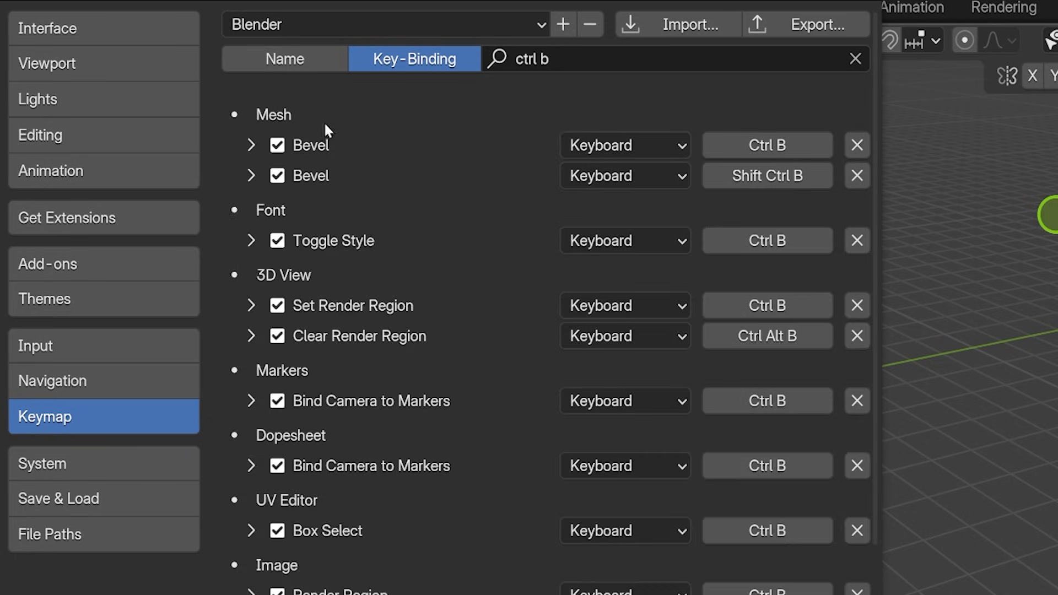
# Search the keymap by name for 'bevel', listing the two keyboard and one mouse Bevel entries.
pyautogui.click(284, 58)
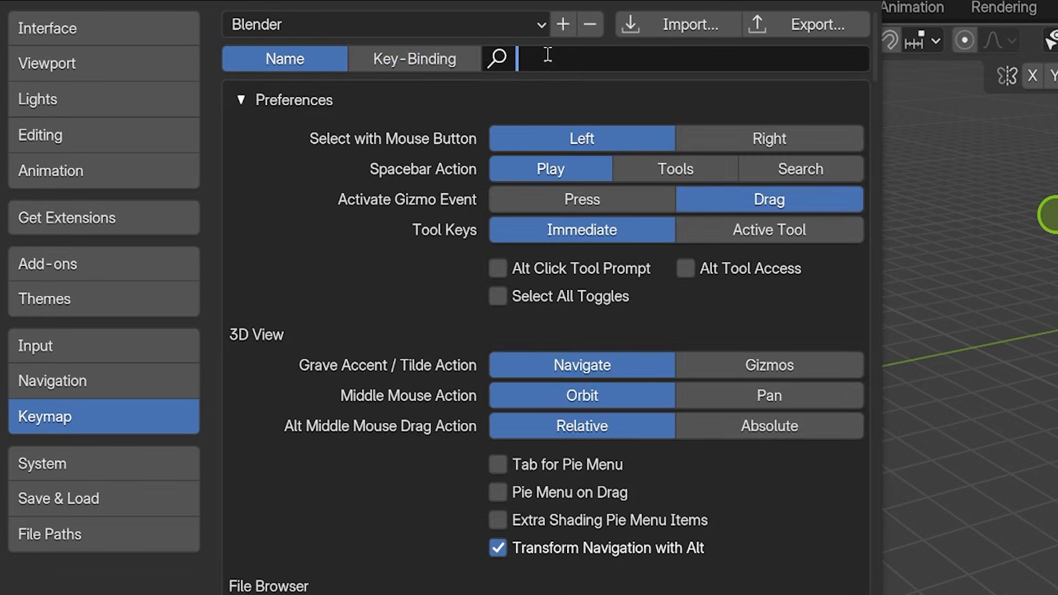
pyautogui.write('bevel')
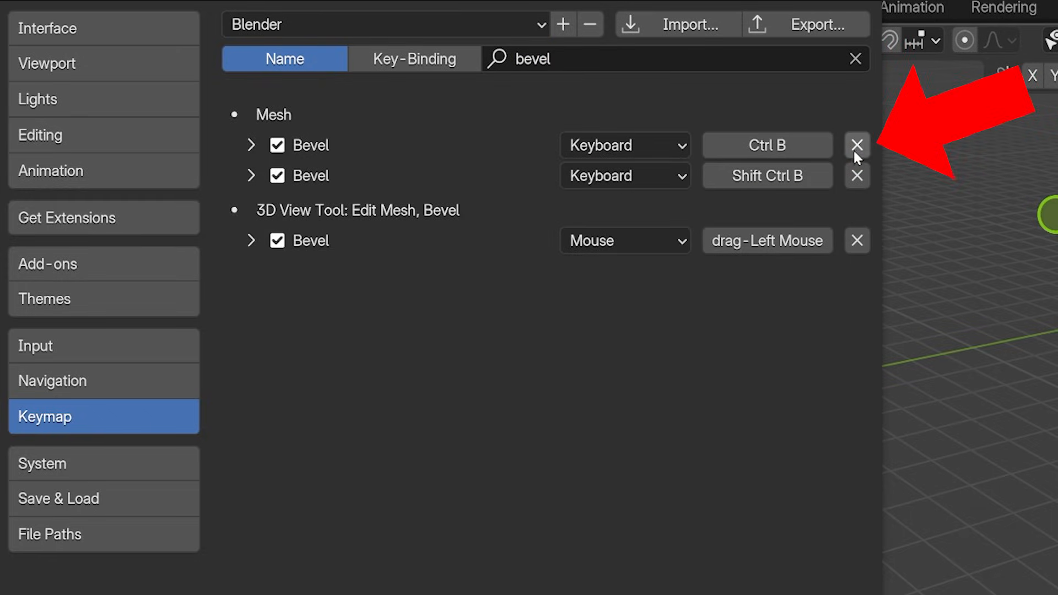
pyautogui.moveTo(857, 146)
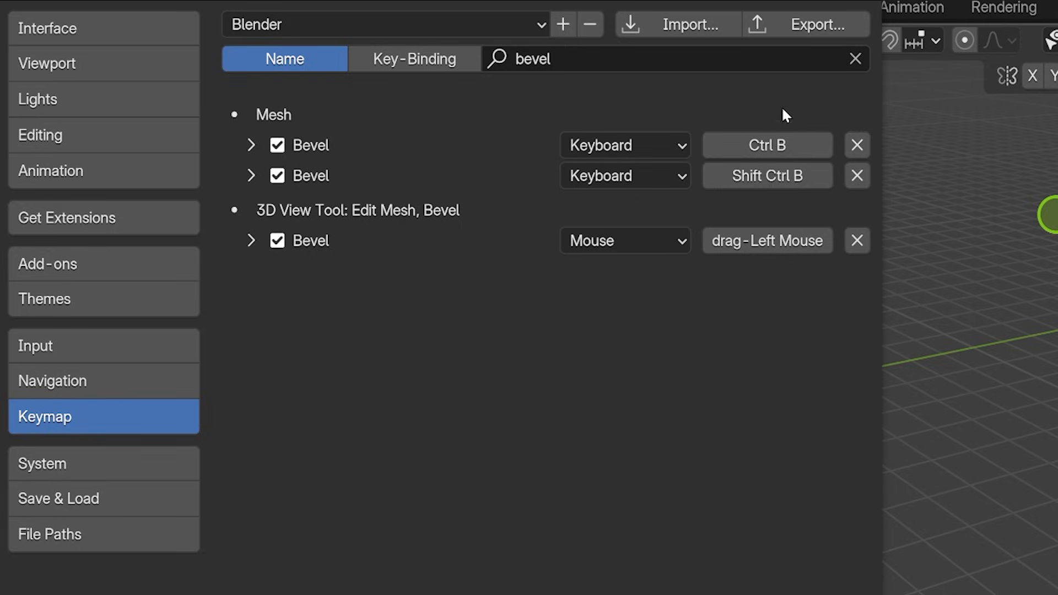
pyautogui.moveTo(747, 103)
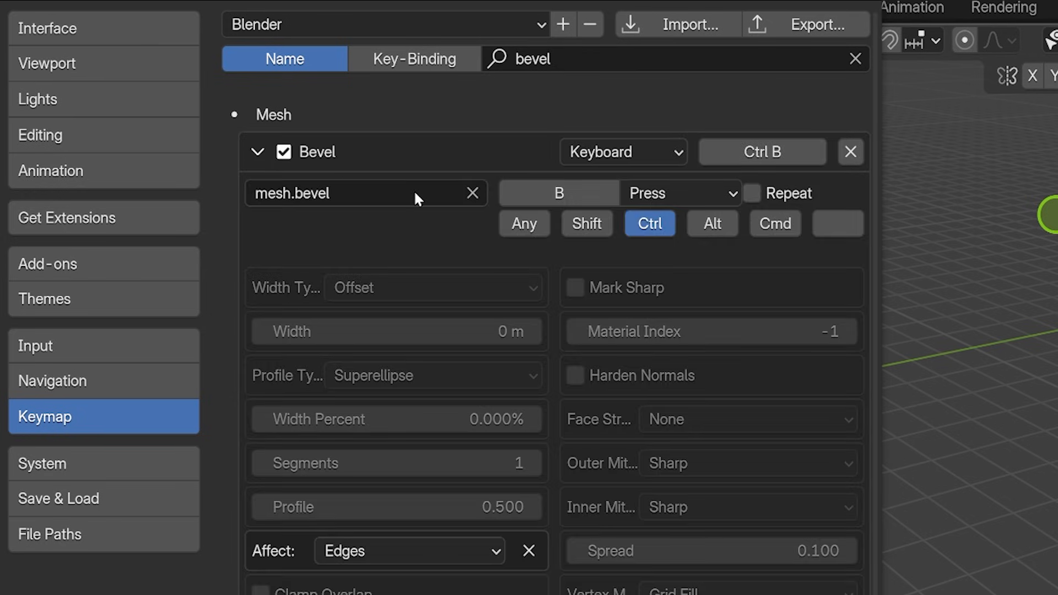
pyautogui.click(648, 224)
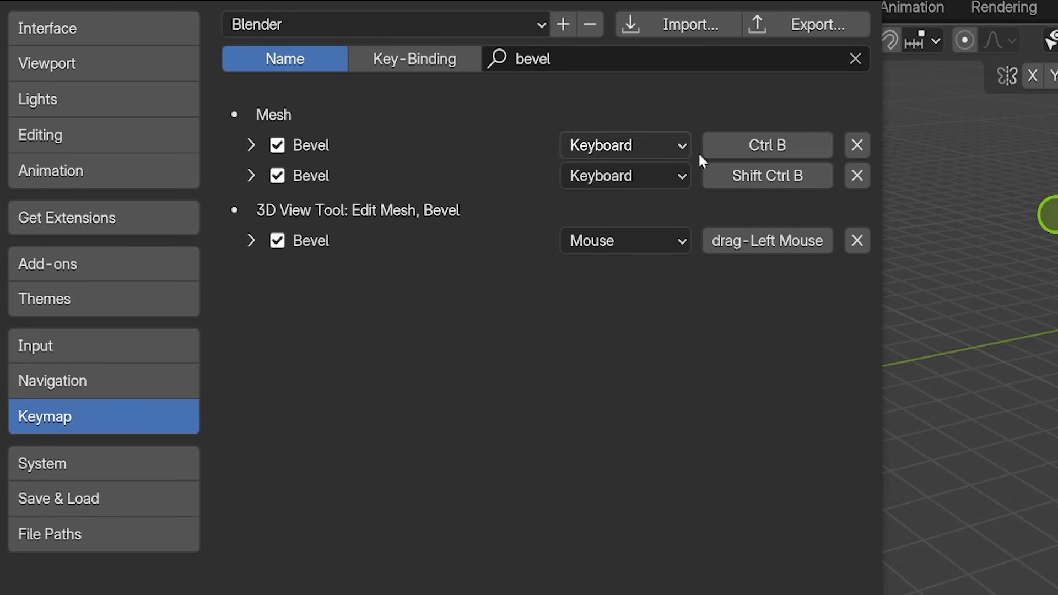
# Reassign the first Mesh Bevel shortcut from Ctrl B to plain B.
pyautogui.click(767, 145)
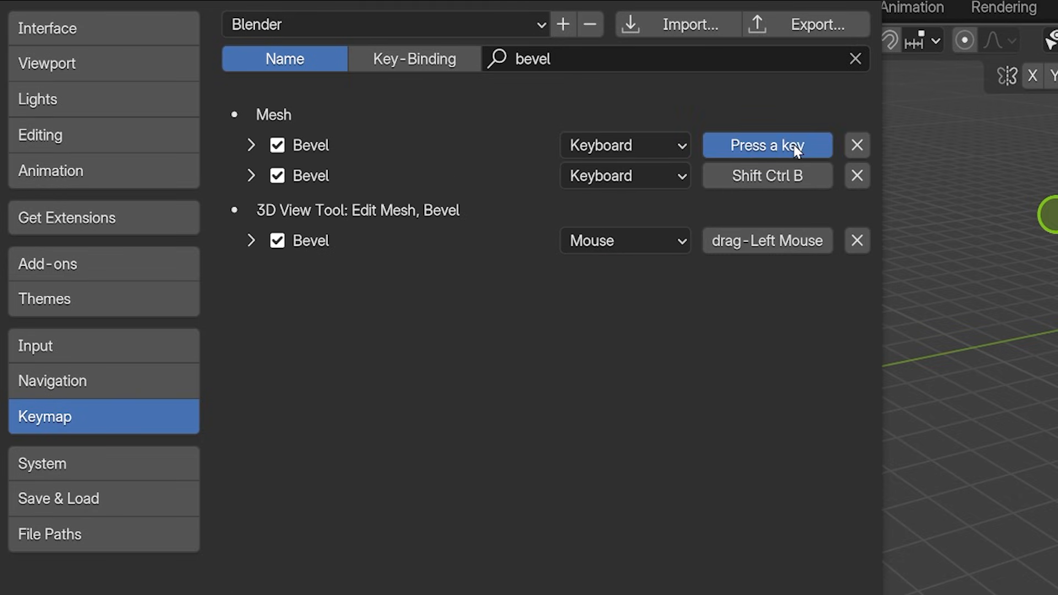
pyautogui.moveTo(831, 160)
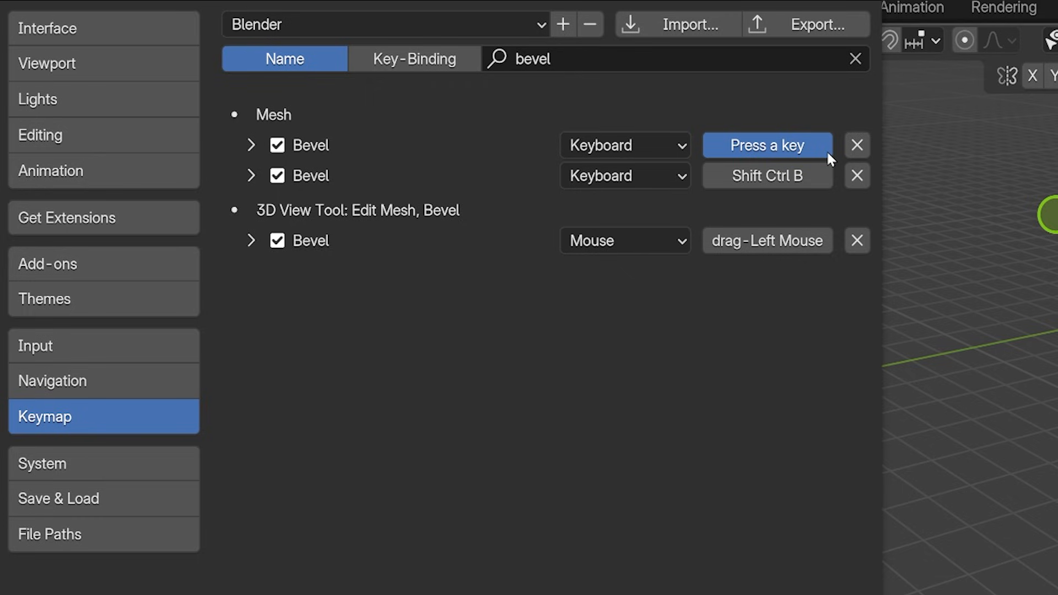
pyautogui.press('b')
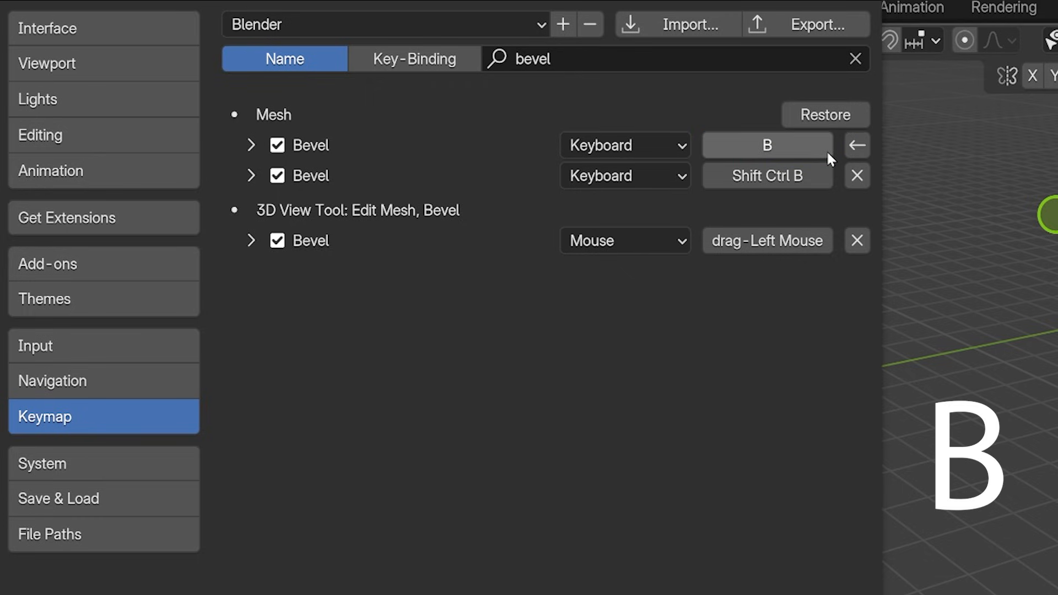
pyautogui.moveTo(735, 104)
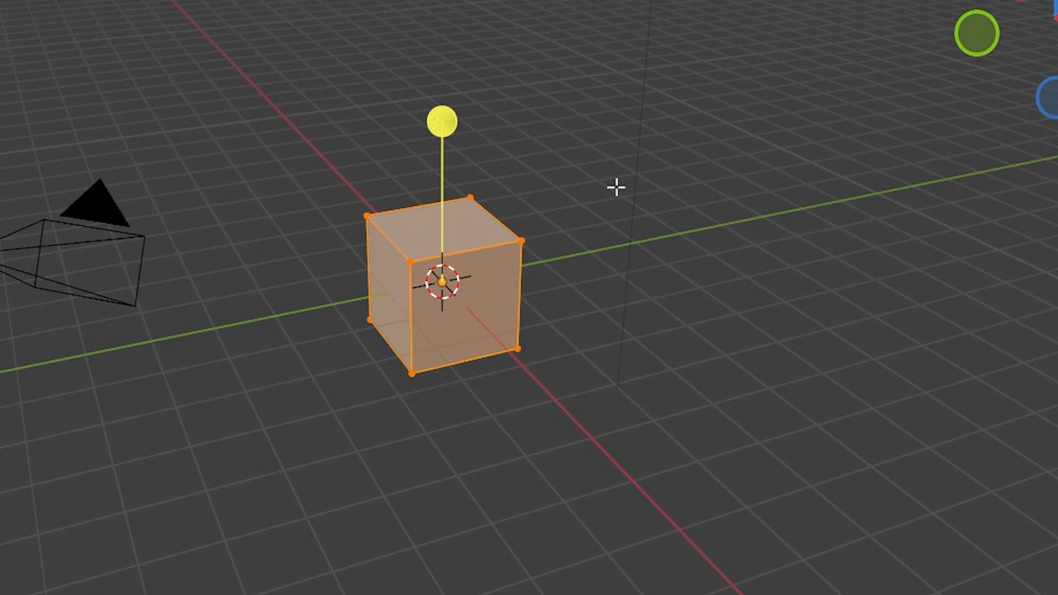
pyautogui.press('b')
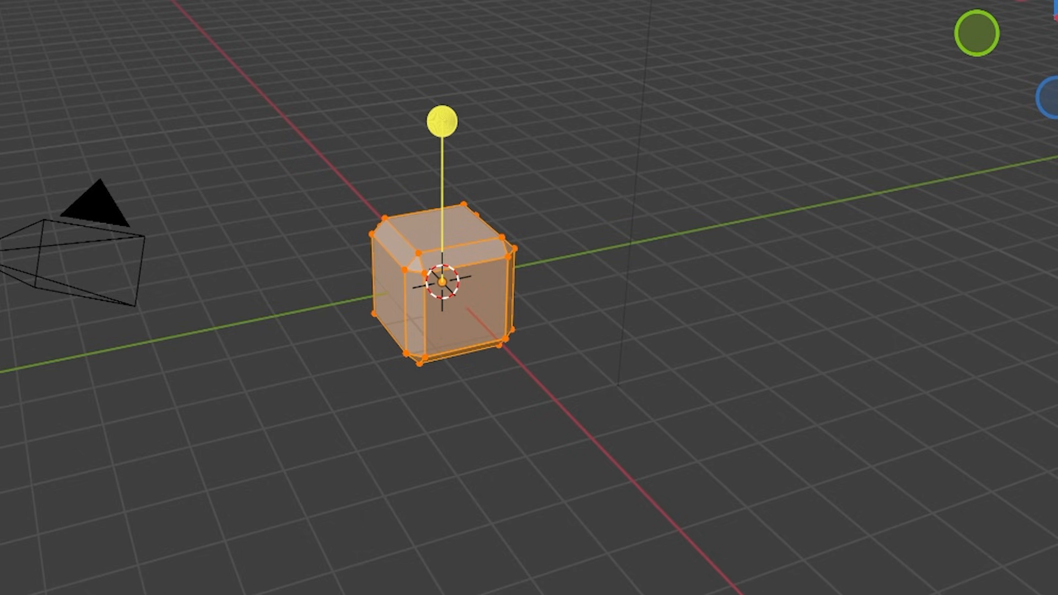
pyautogui.moveTo(658, 95)
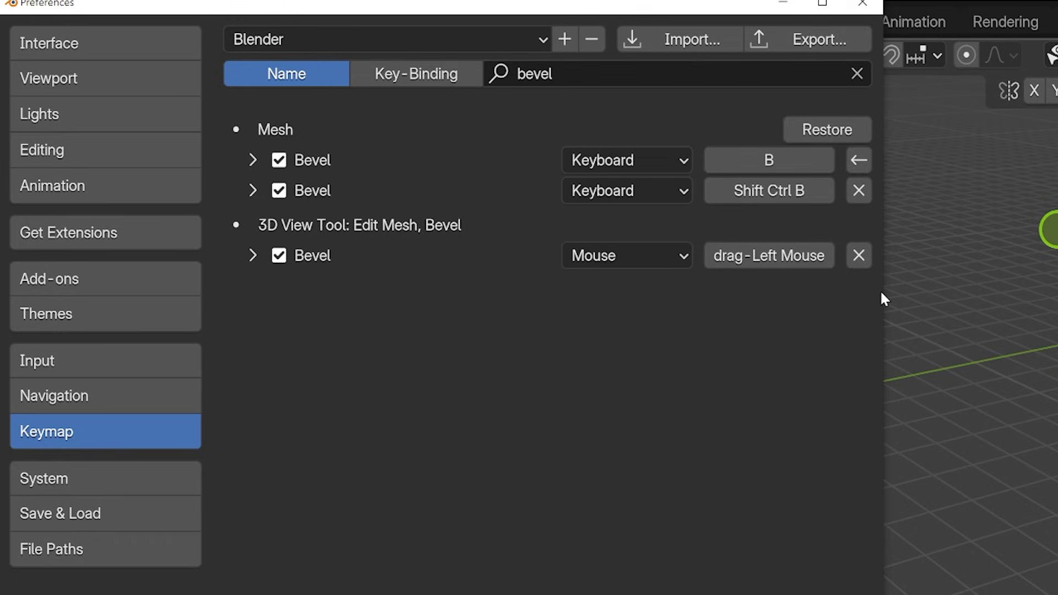
pyautogui.moveTo(874, 190)
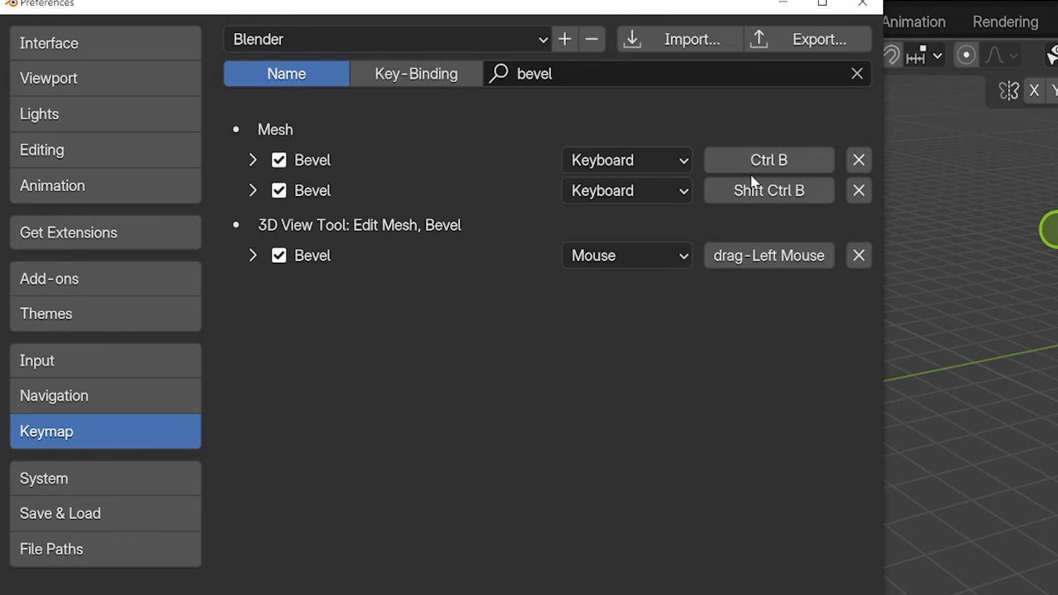
pyautogui.moveTo(758, 423)
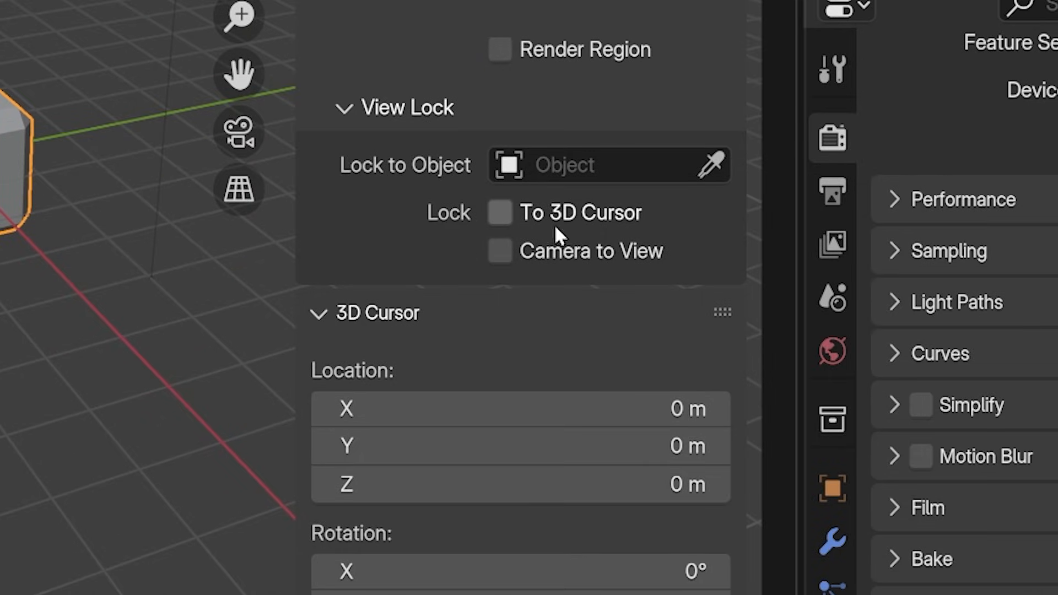
pyautogui.moveTo(581, 239)
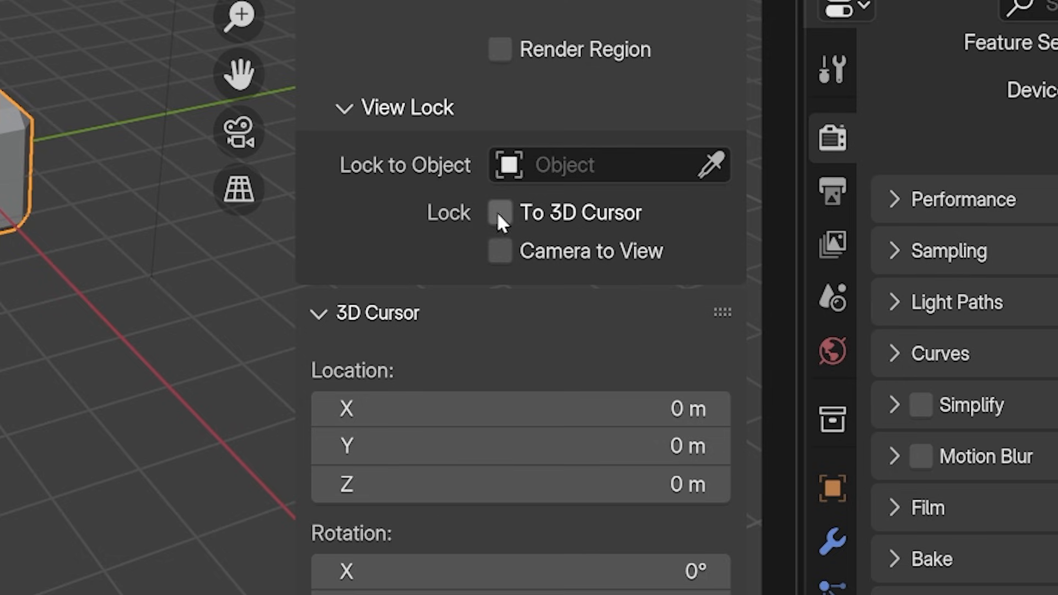
# Assign a shortcut to Lock To 3D Cursor and toggle the option on and off.
pyautogui.rightClick(499, 212)
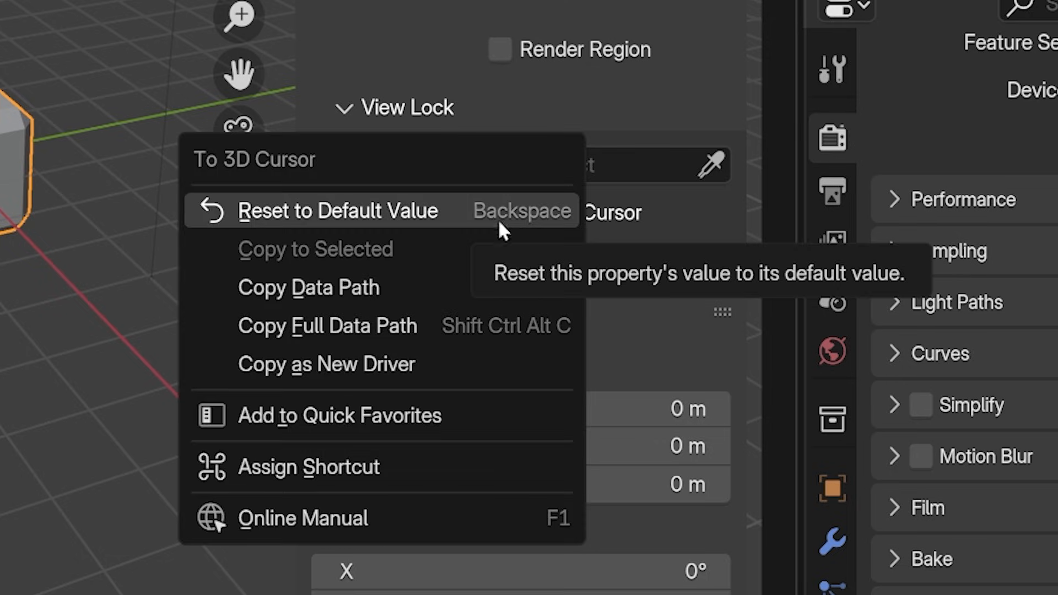
pyautogui.moveTo(394, 469)
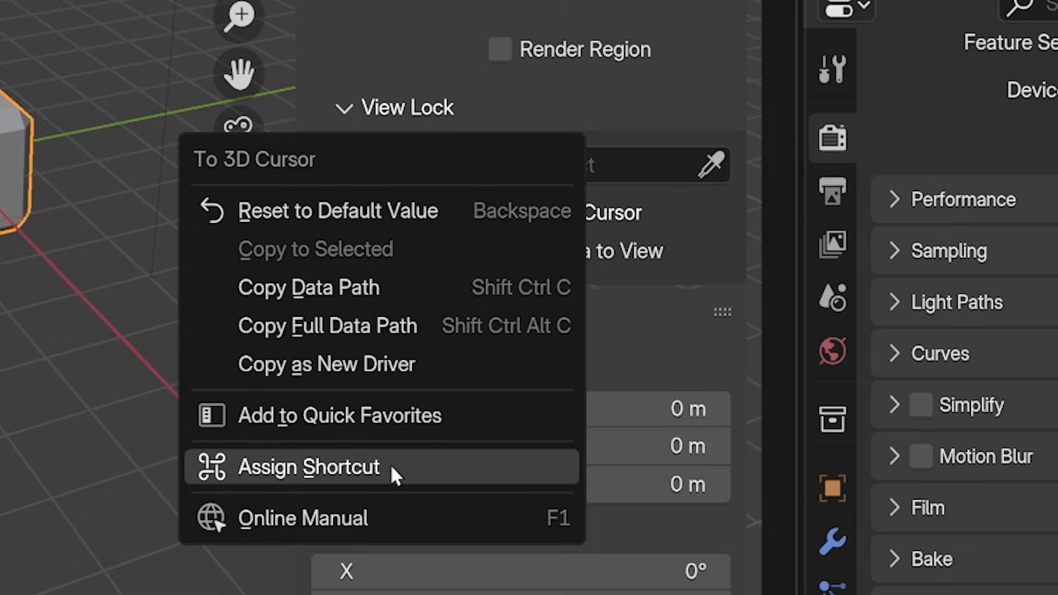
pyautogui.click(308, 466)
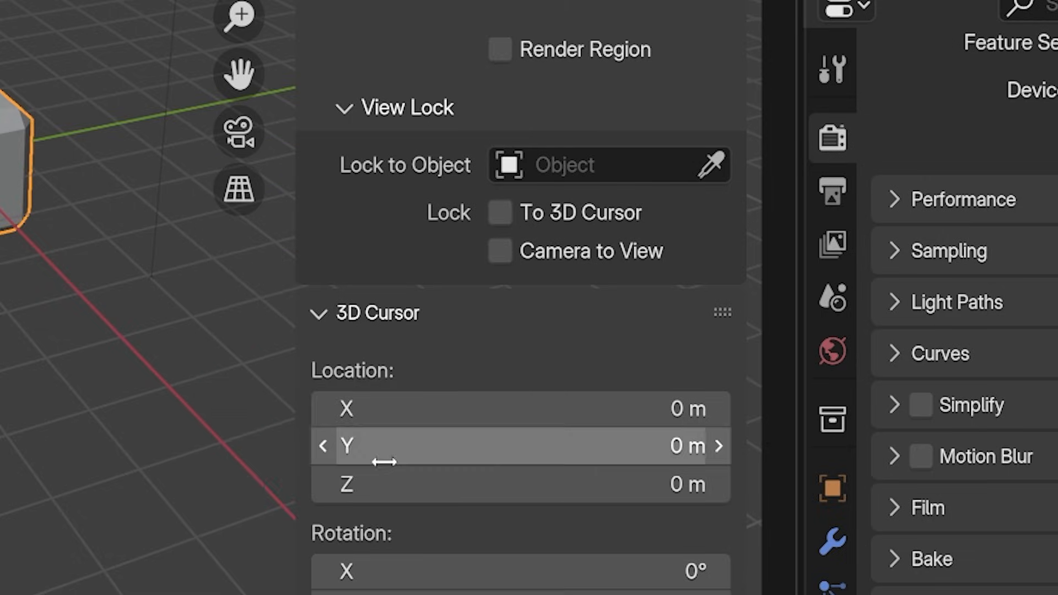
pyautogui.click(500, 211)
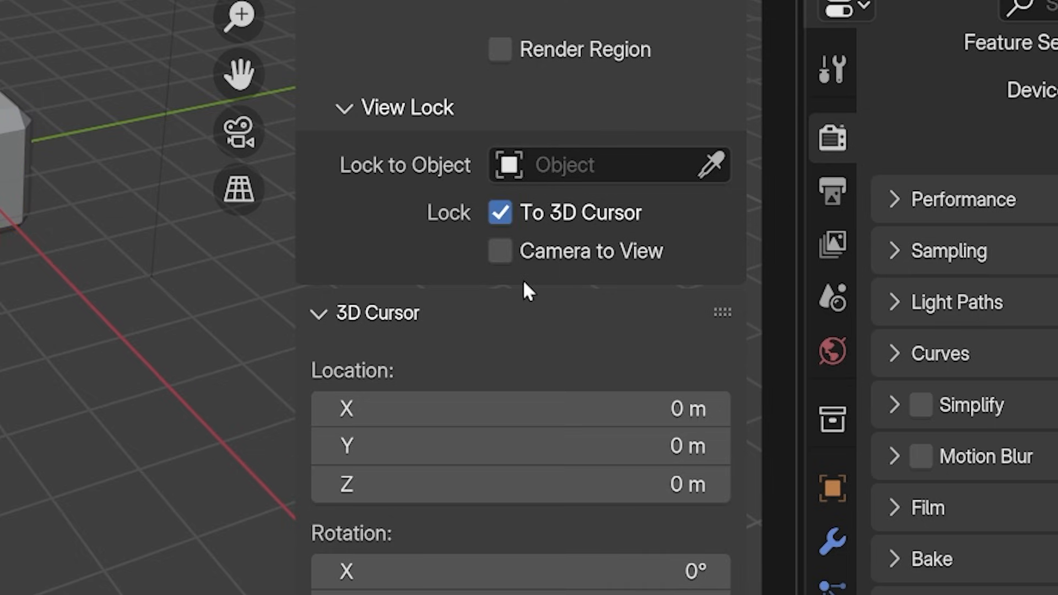
pyautogui.click(499, 212)
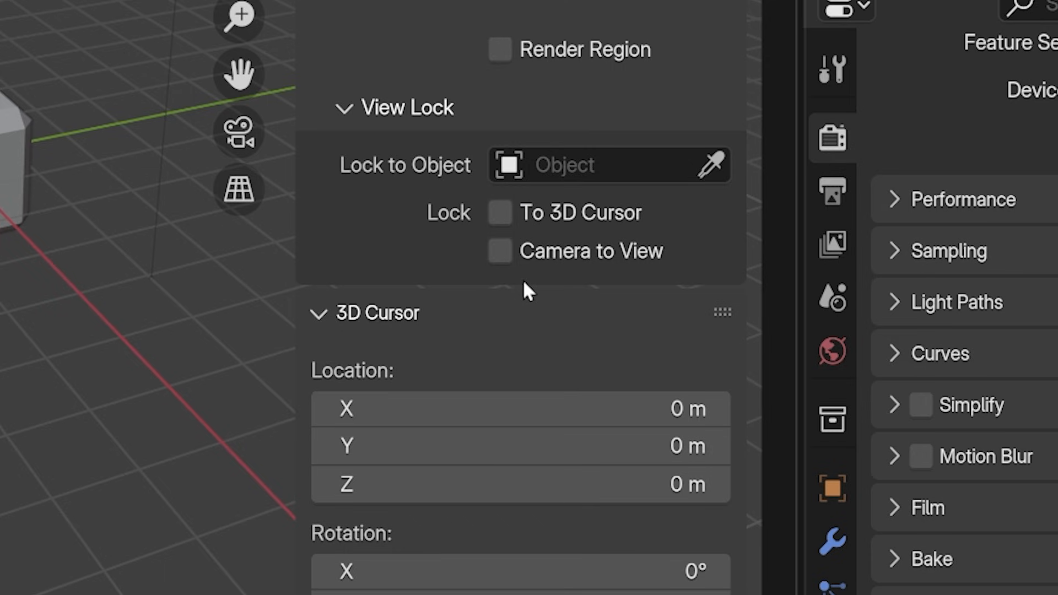
pyautogui.rightClick(500, 212)
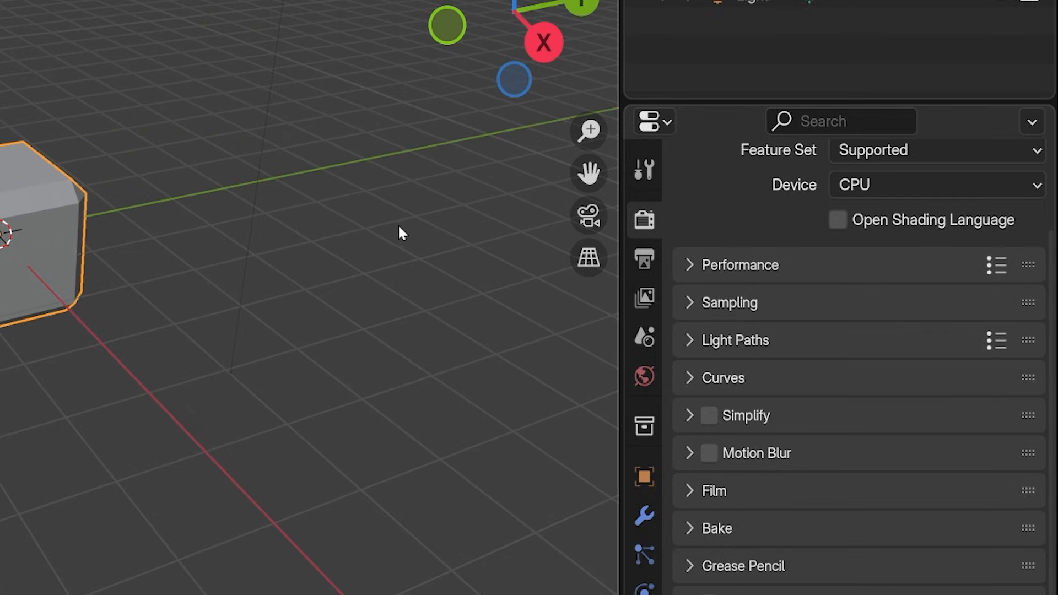
# Assign D as a shortcut for adding the Array modifier from the cube's modifier list.
pyautogui.scroll(-3)
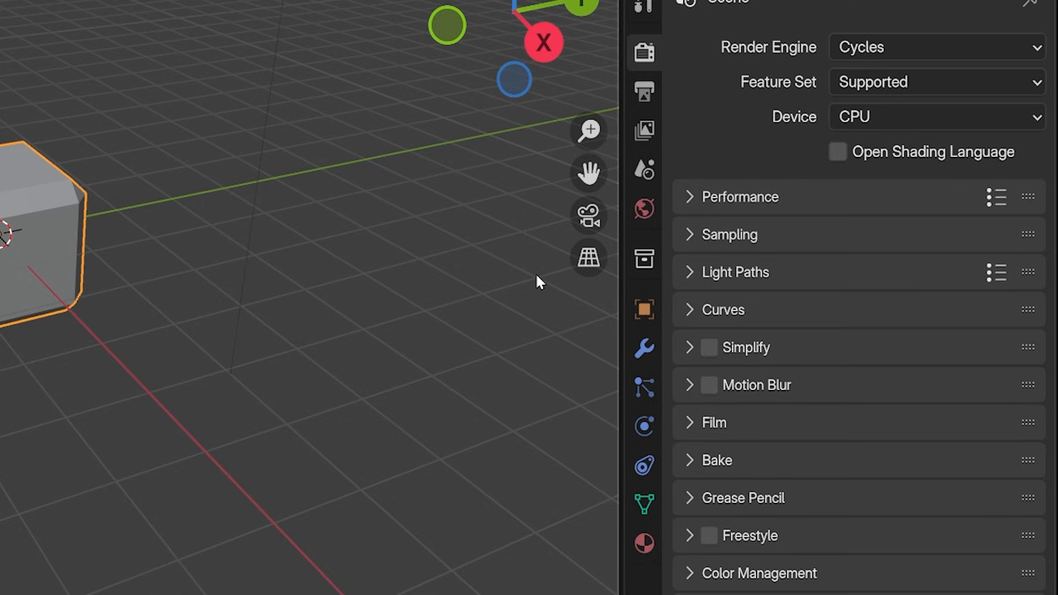
pyautogui.moveTo(565, 305)
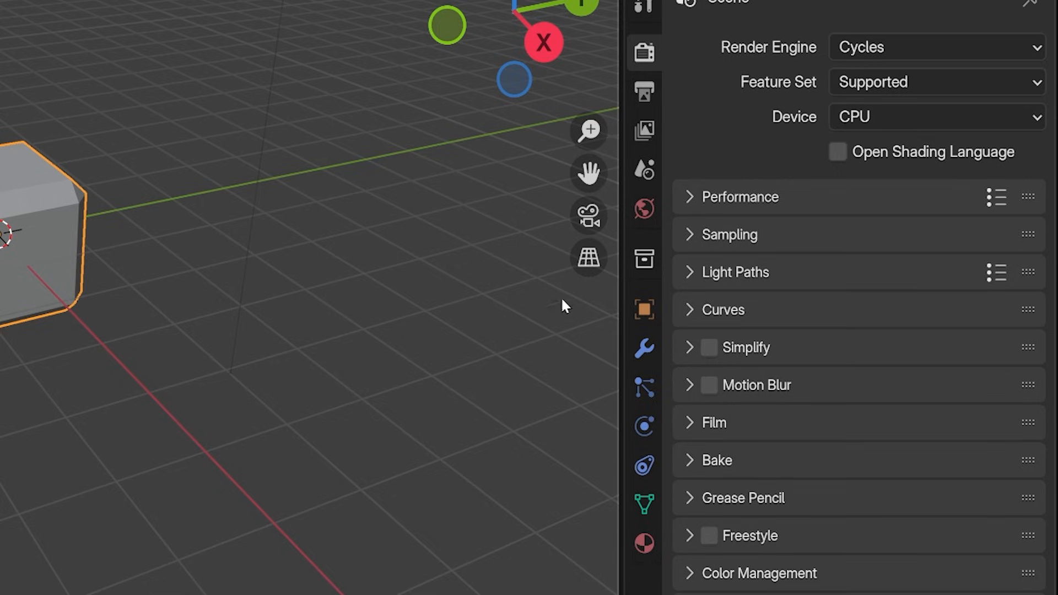
pyautogui.click(644, 347)
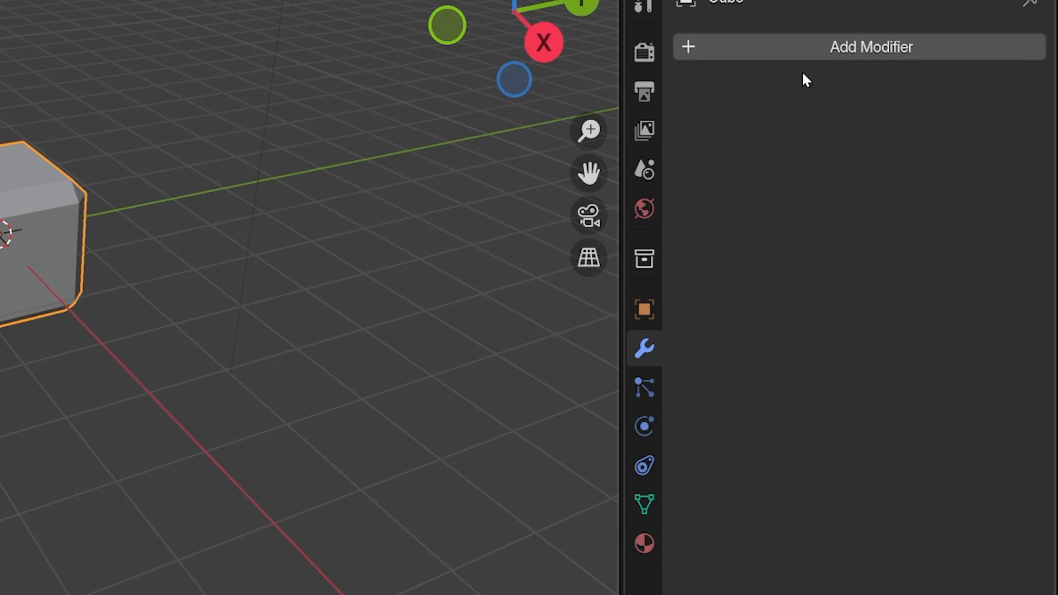
pyautogui.click(871, 47)
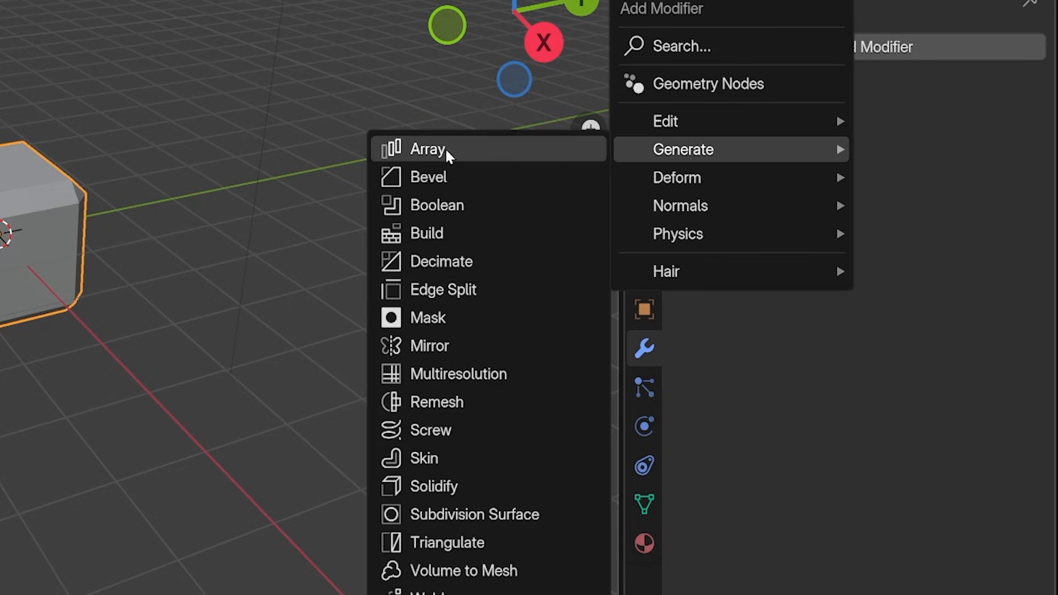
pyautogui.rightClick(427, 149)
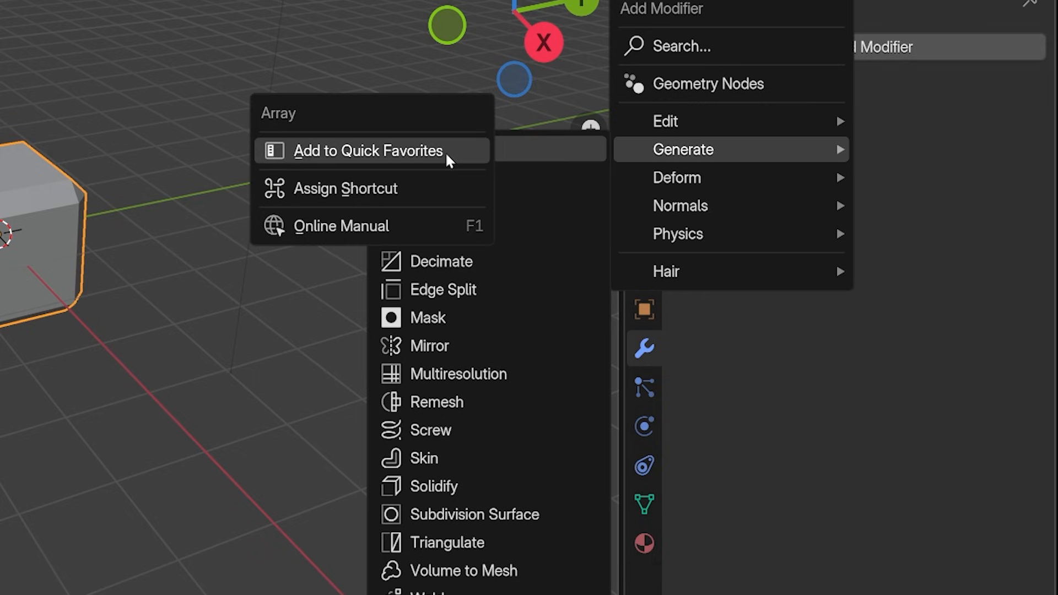
pyautogui.moveTo(423, 195)
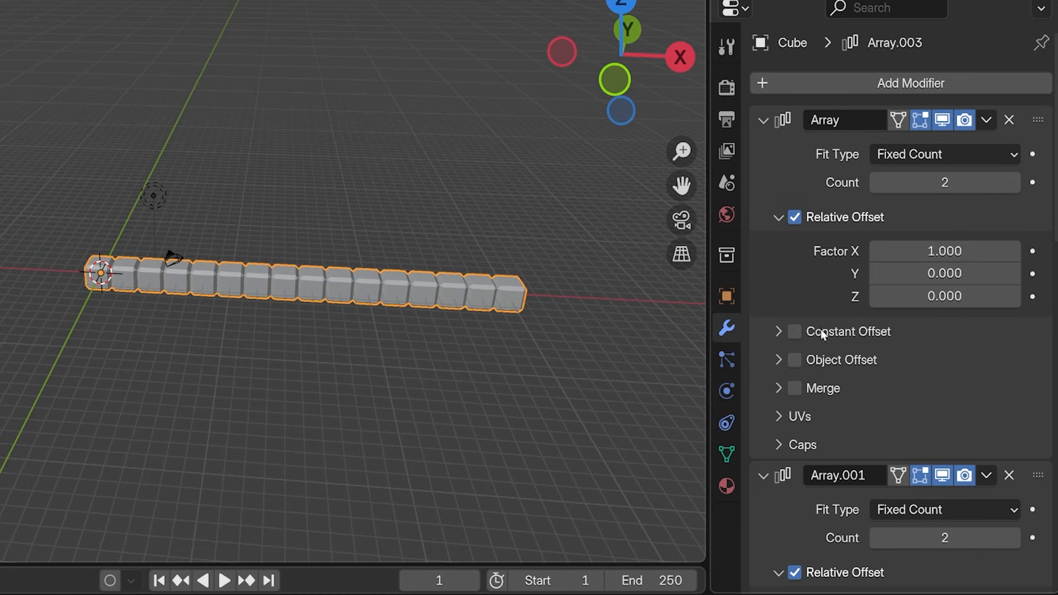
# Review the stack of Array modifiers added to the cube with the D shortcut.
pyautogui.scroll(-3)
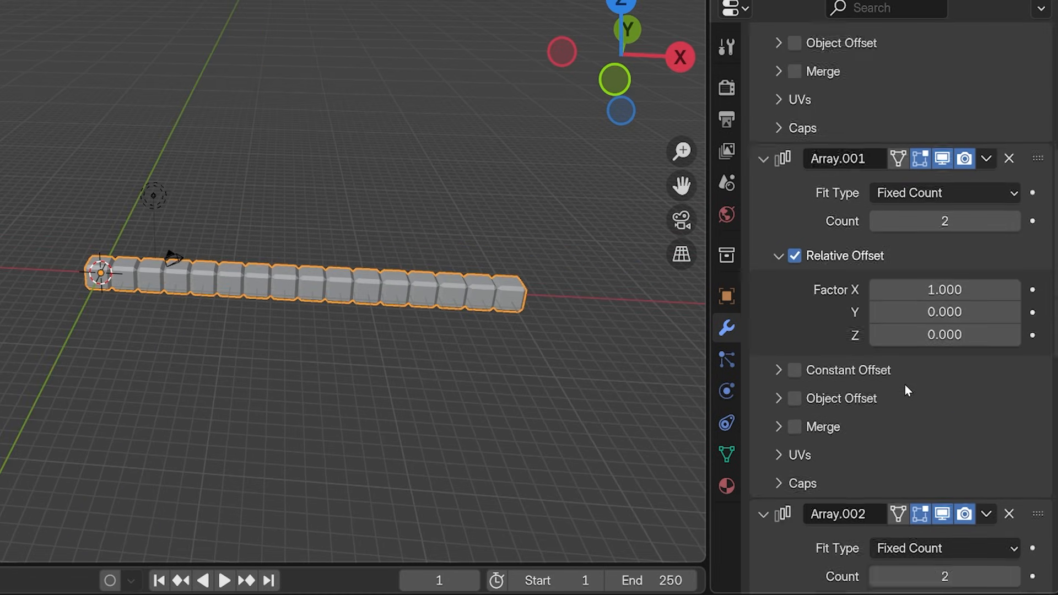
pyautogui.scroll(-3)
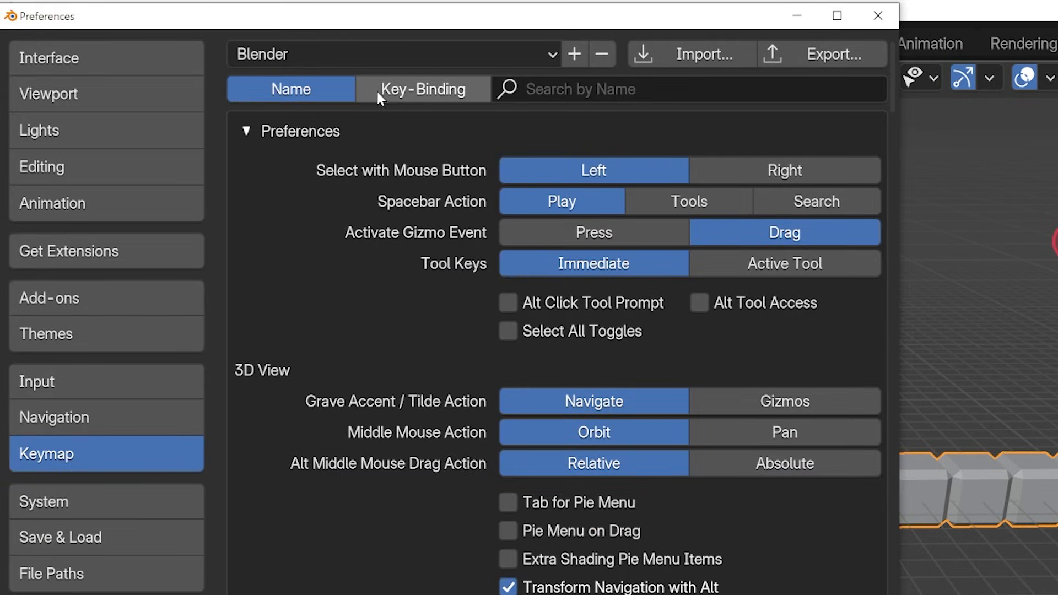
# Search the keymap by key binding for 'd', confirming Add Modifier is bound to D.
pyautogui.click(423, 88)
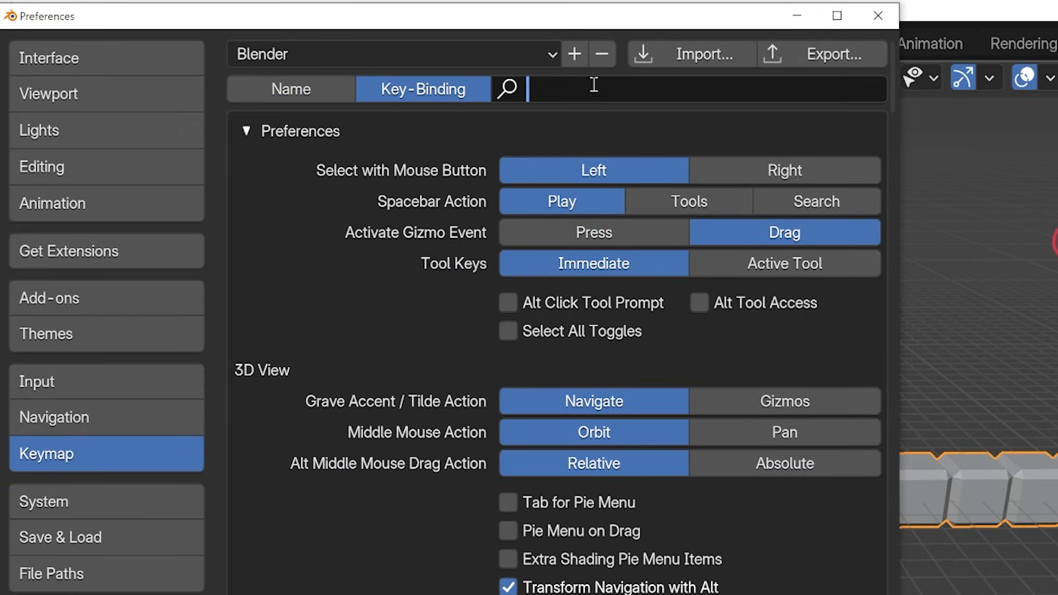
pyautogui.write('d')
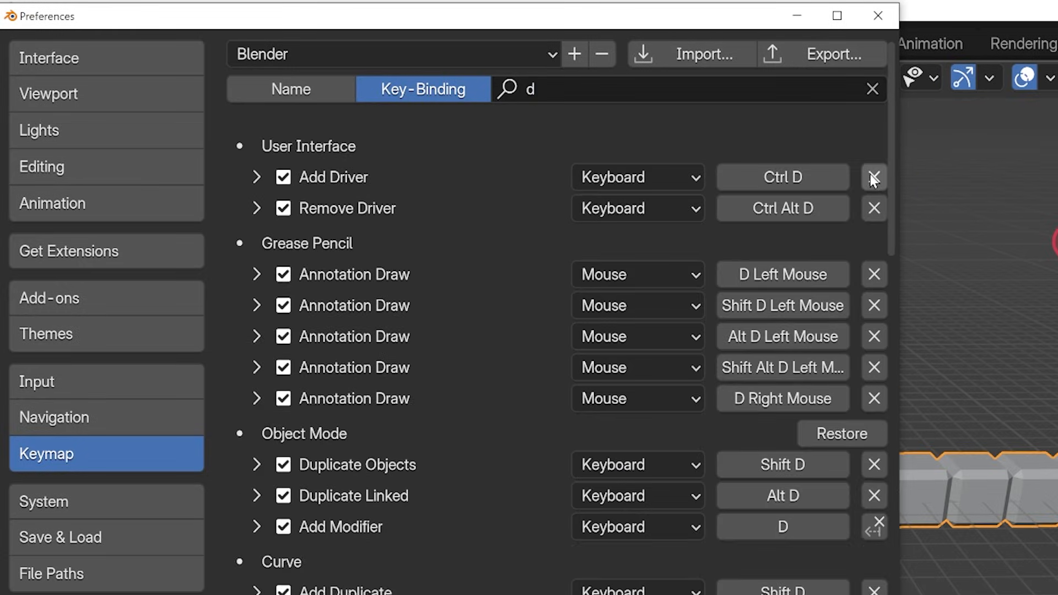
pyautogui.scroll(-3)
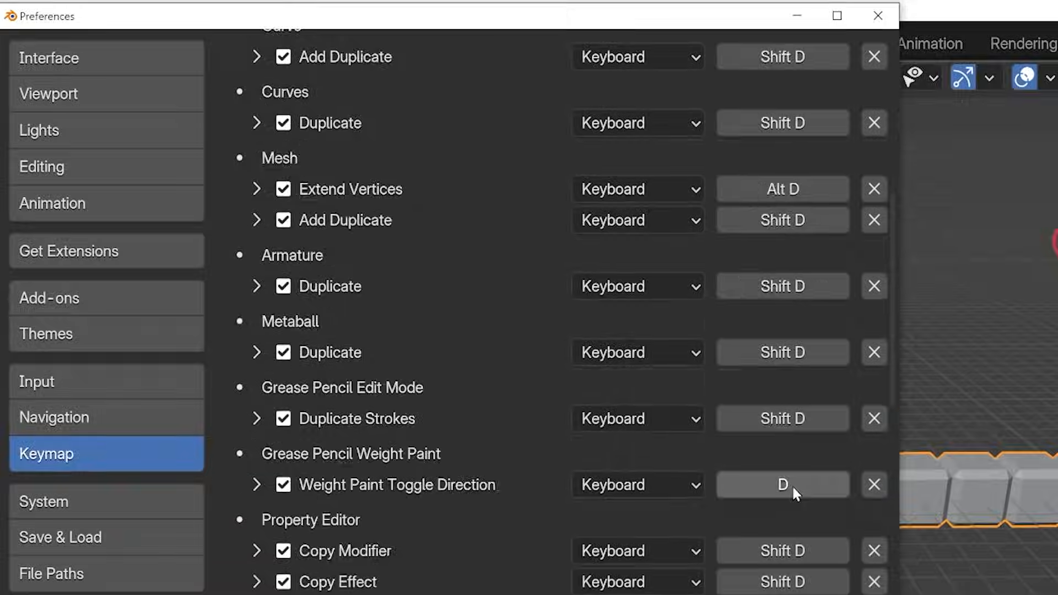